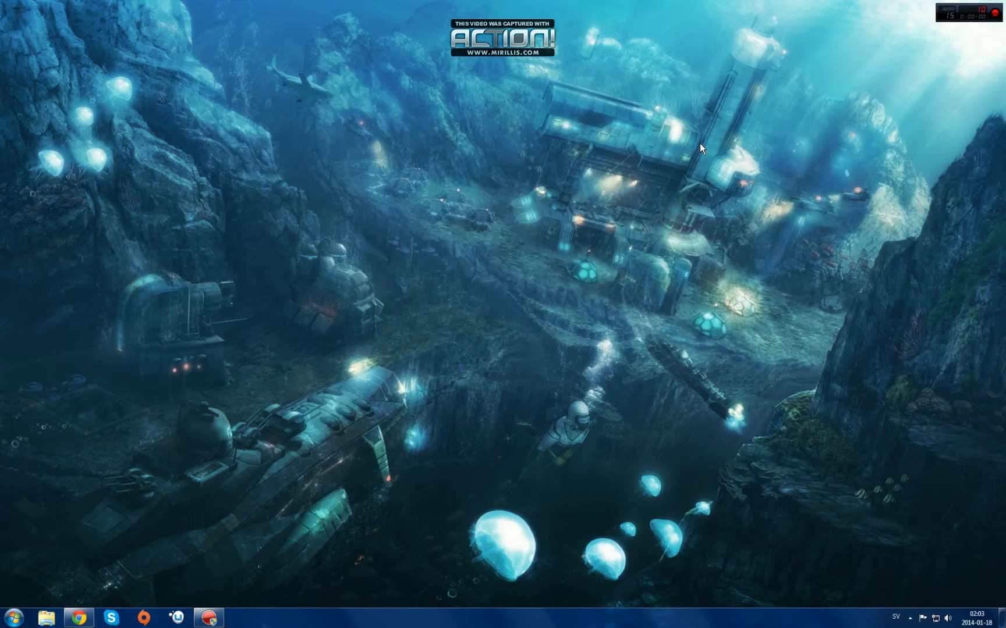
pyautogui.moveTo(690, 155)
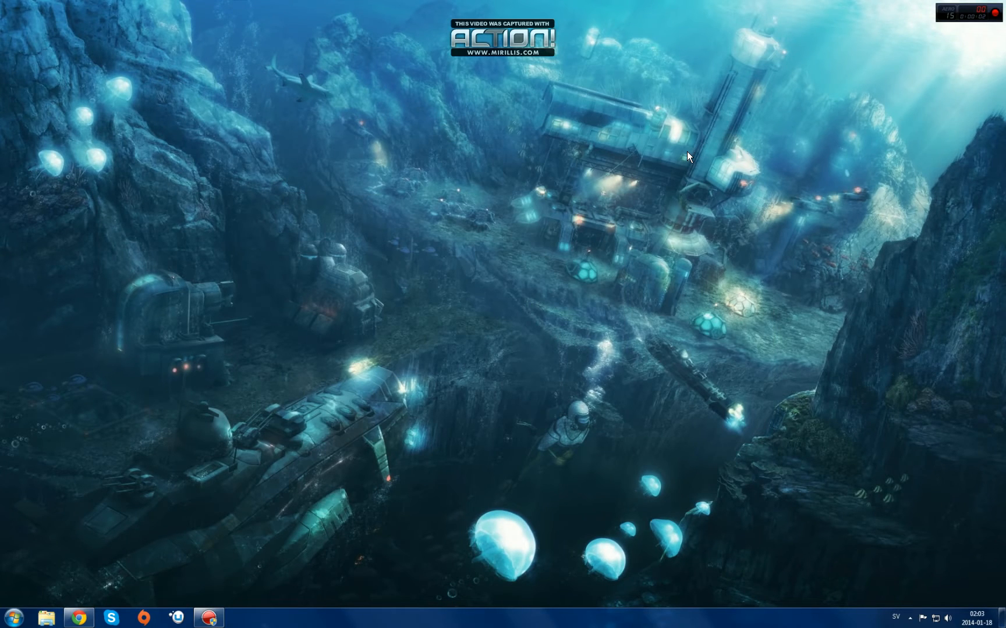
pyautogui.moveTo(685, 160)
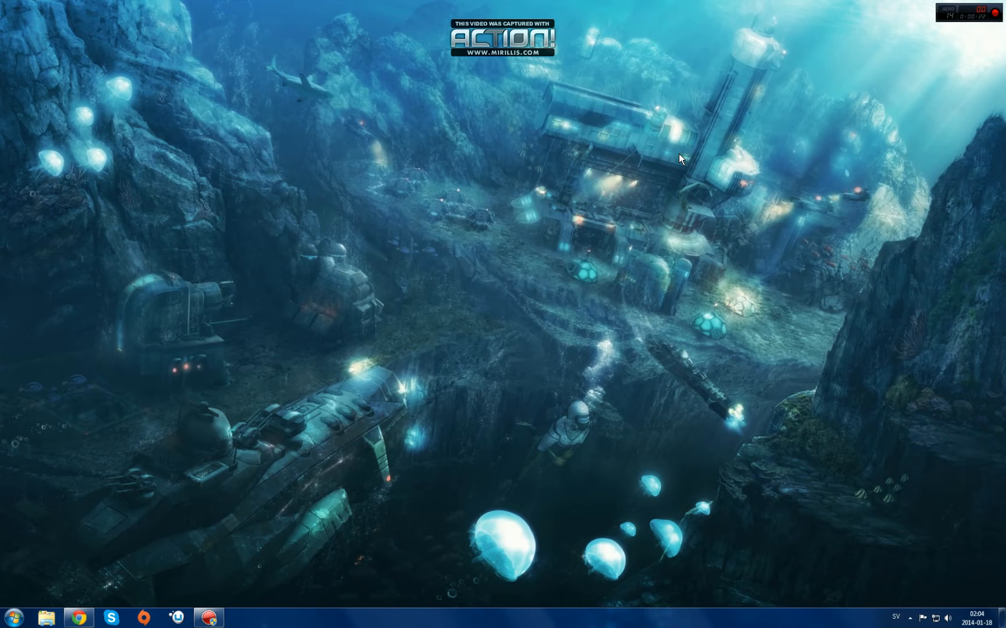
pyautogui.moveTo(300, 293)
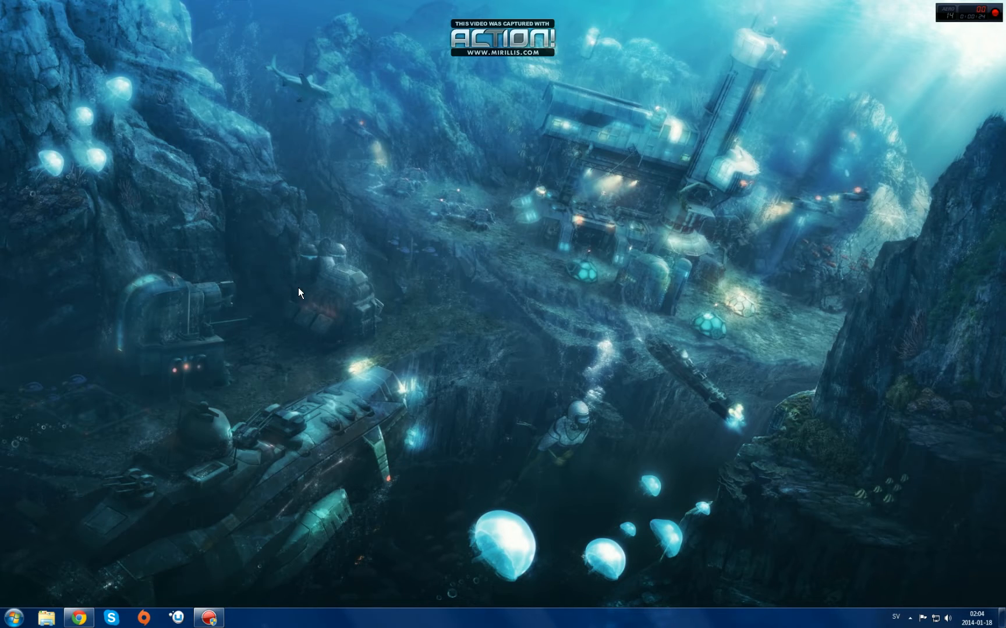
pyautogui.moveTo(428, 311)
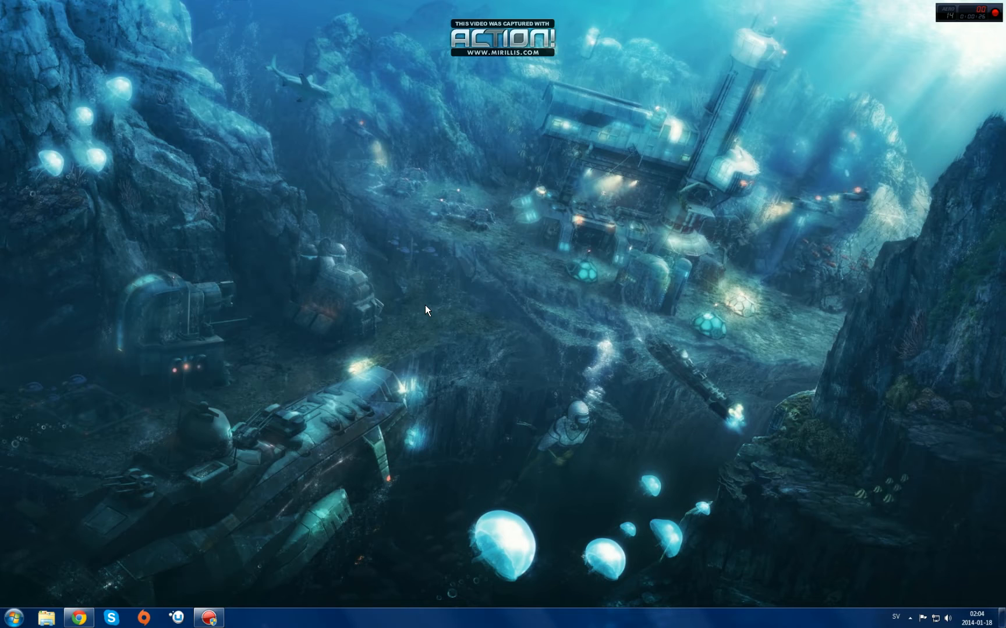
pyautogui.moveTo(439, 310)
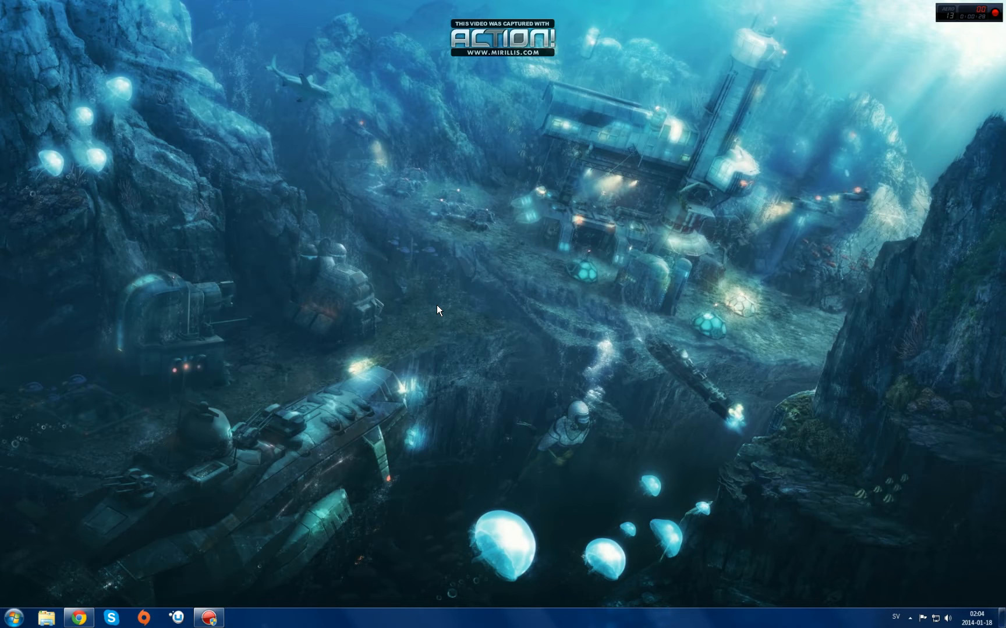
pyautogui.moveTo(448, 297)
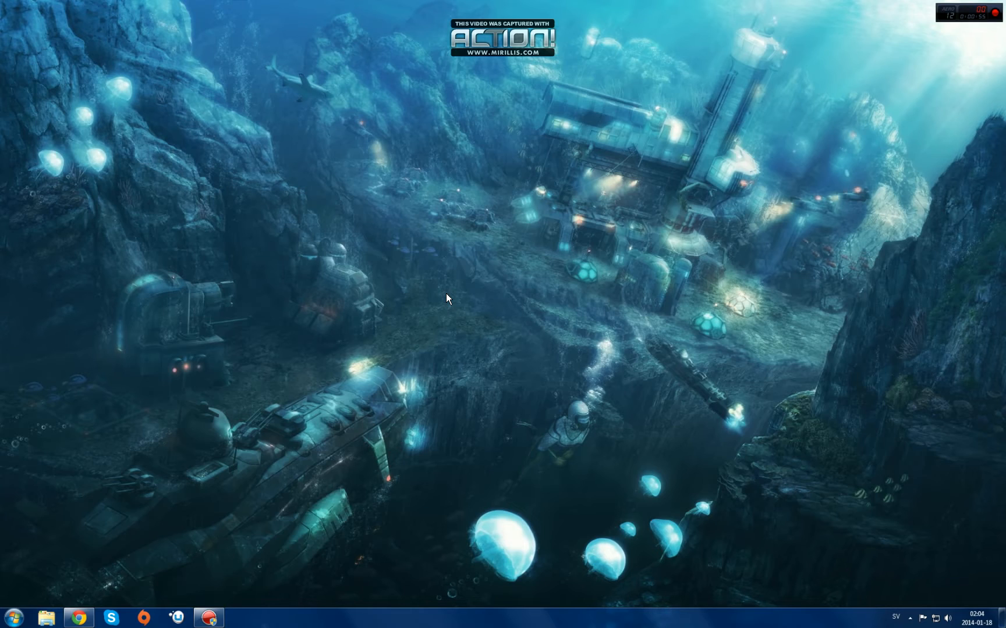
pyautogui.moveTo(595, 367)
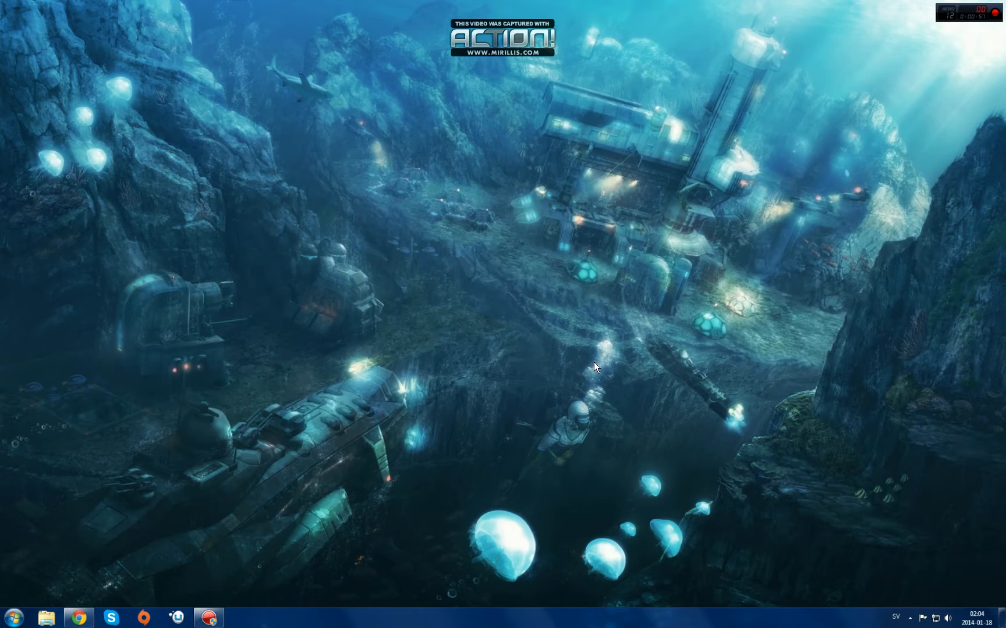
pyautogui.moveTo(810, 321)
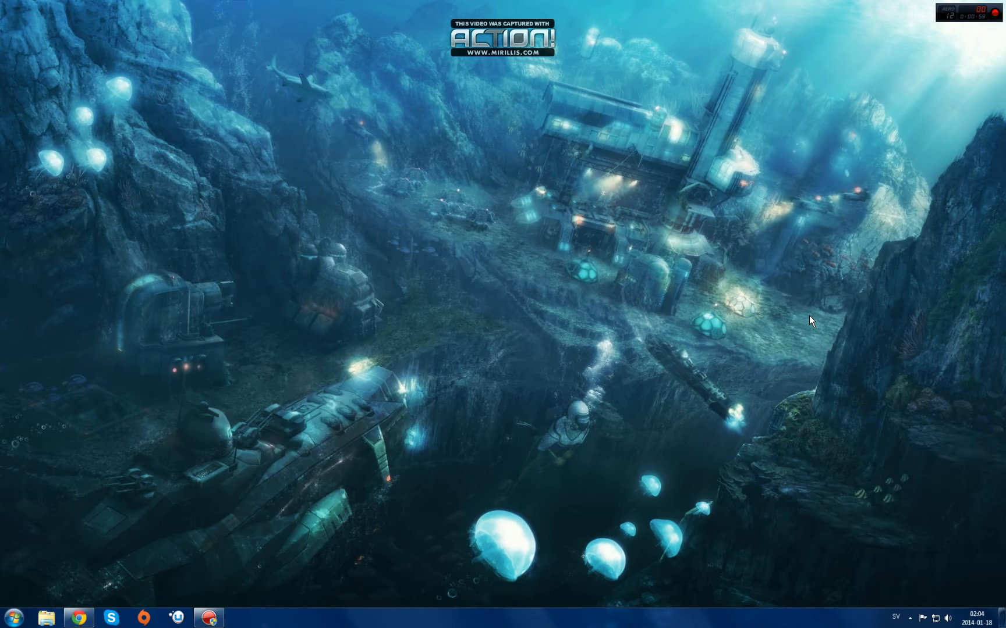
pyautogui.moveTo(394, 378)
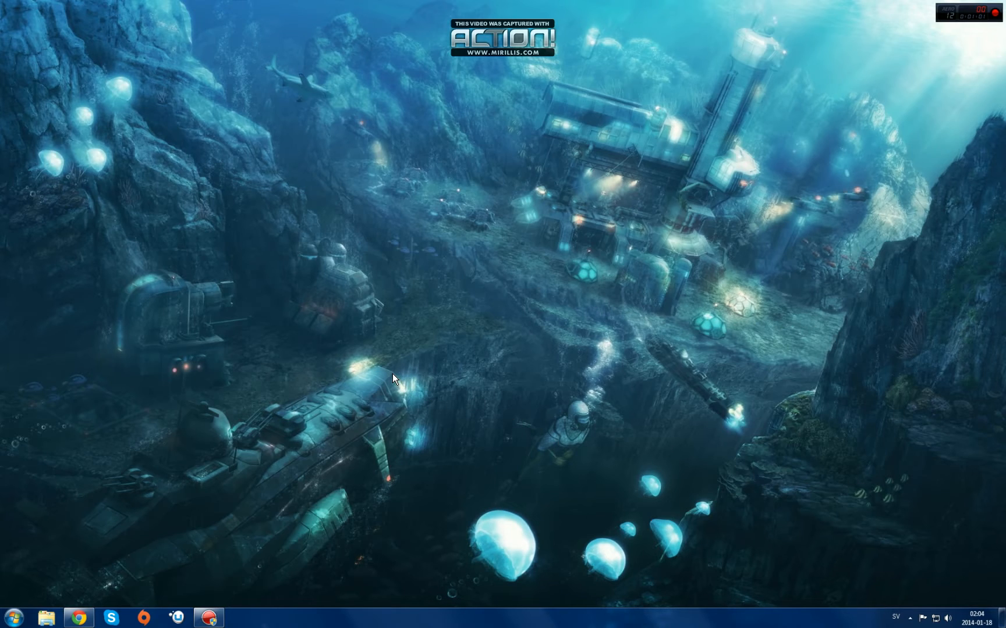
pyautogui.moveTo(429, 401)
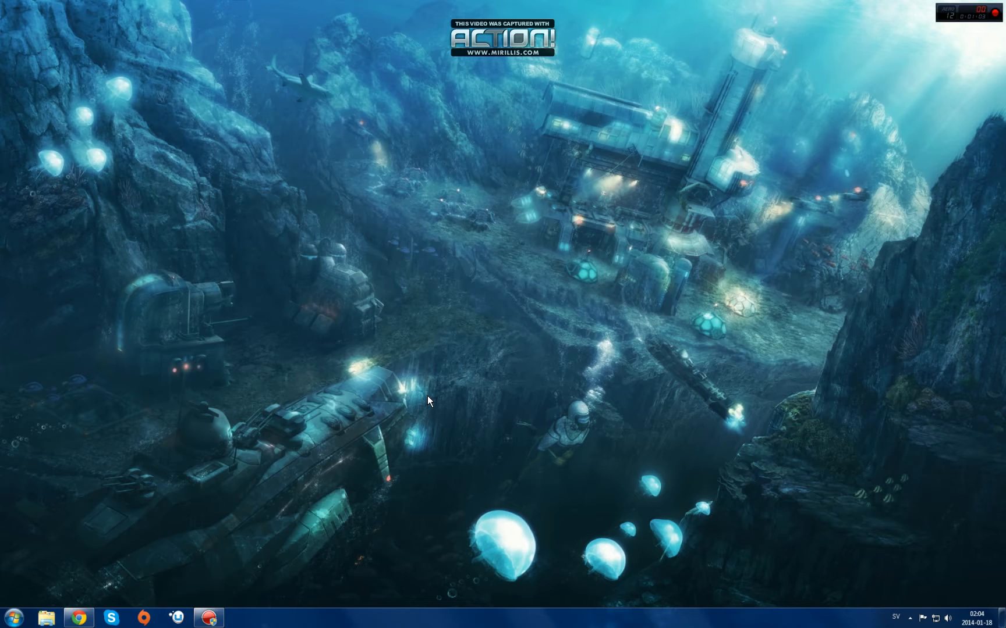
pyautogui.moveTo(81, 585)
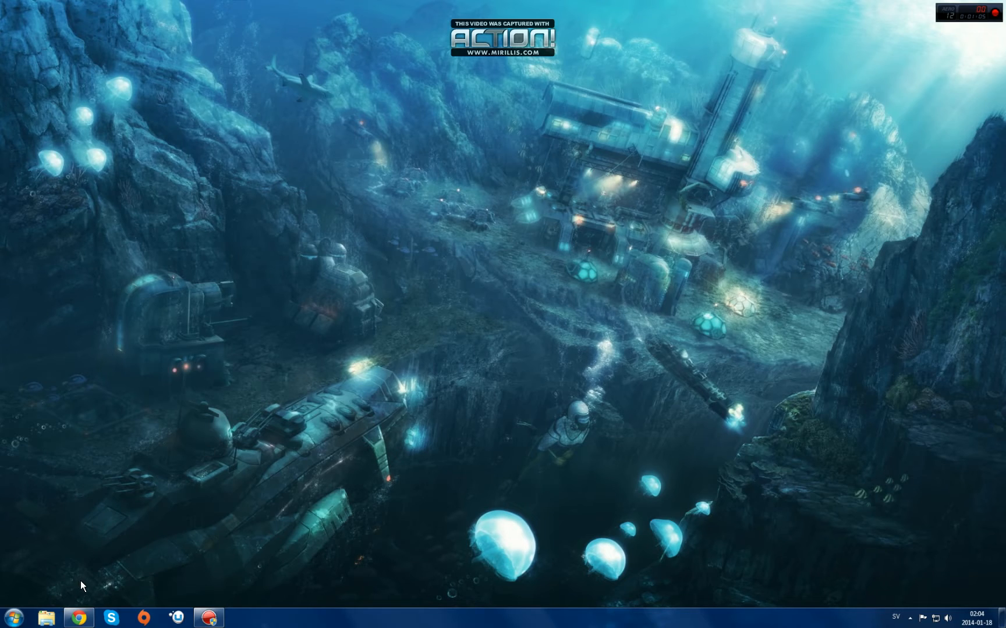
# - Launch Registry Editor from a Start menu search for Regedit, allowing the UAC prompt
pyautogui.click(13, 618)
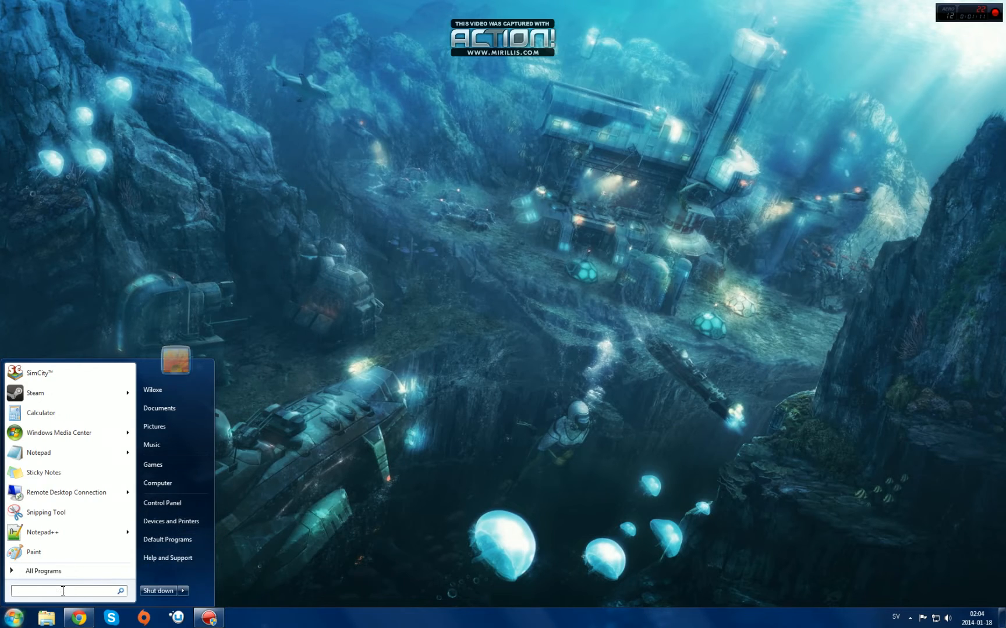
pyautogui.write('Regedit')
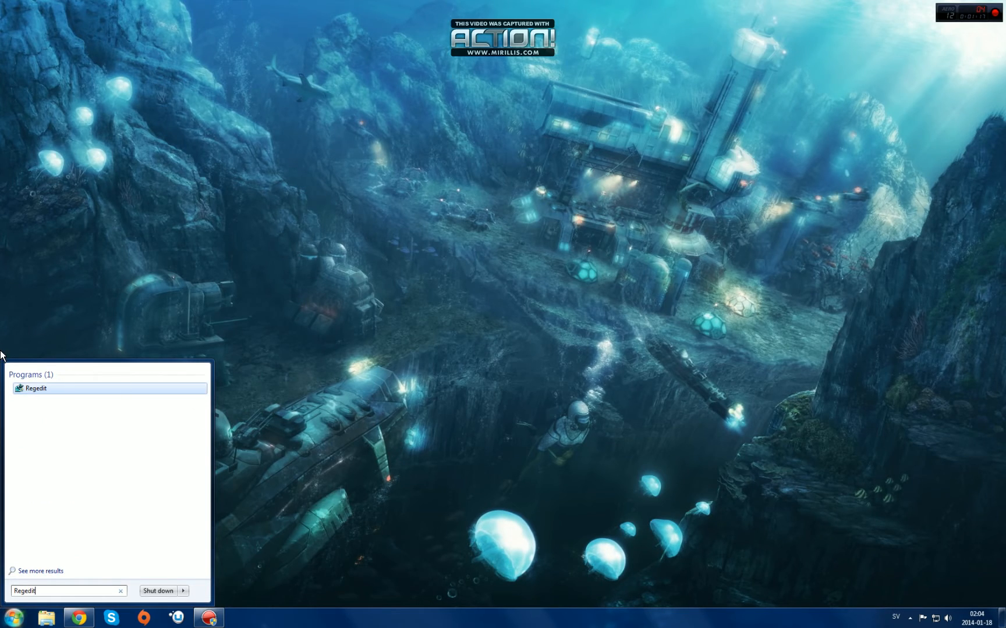
pyautogui.moveTo(25, 391)
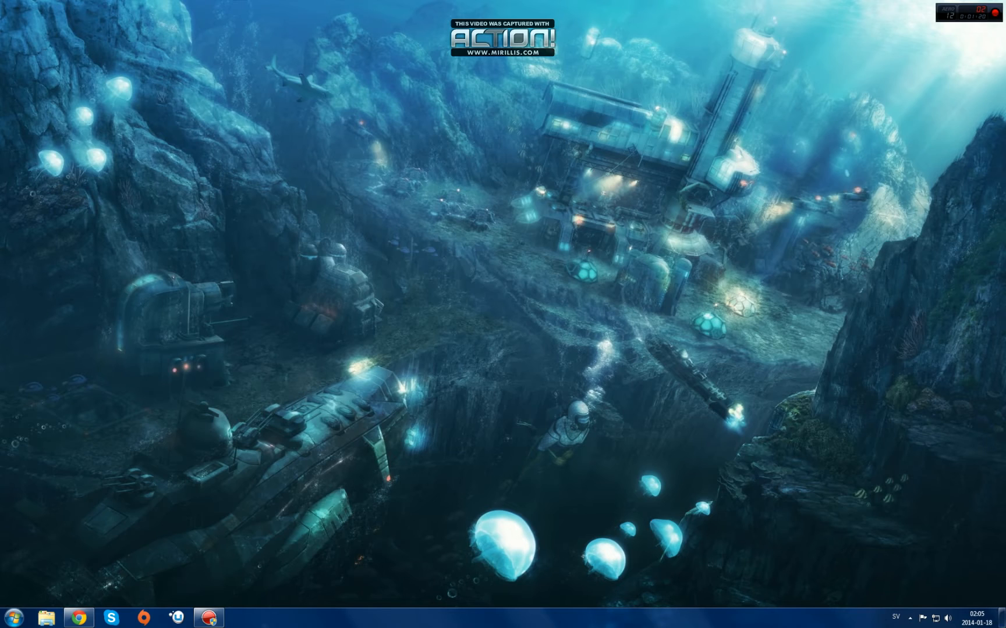
pyautogui.click(240, 618)
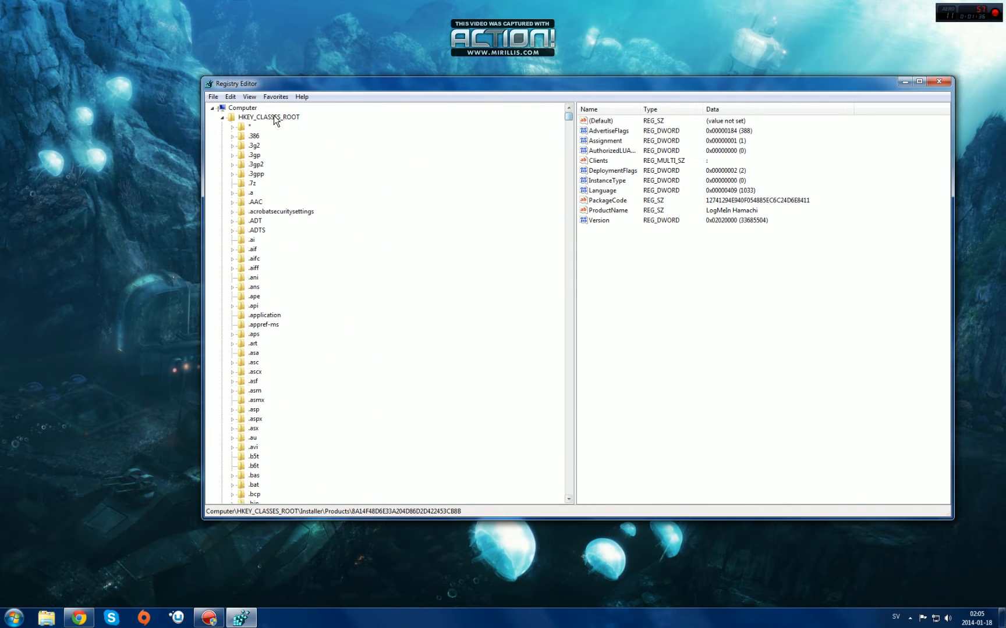
# - Collapse HKEY_CLASSES_ROOT to the top-level hives, then browse the View and Edit menus
pyautogui.click(231, 117)
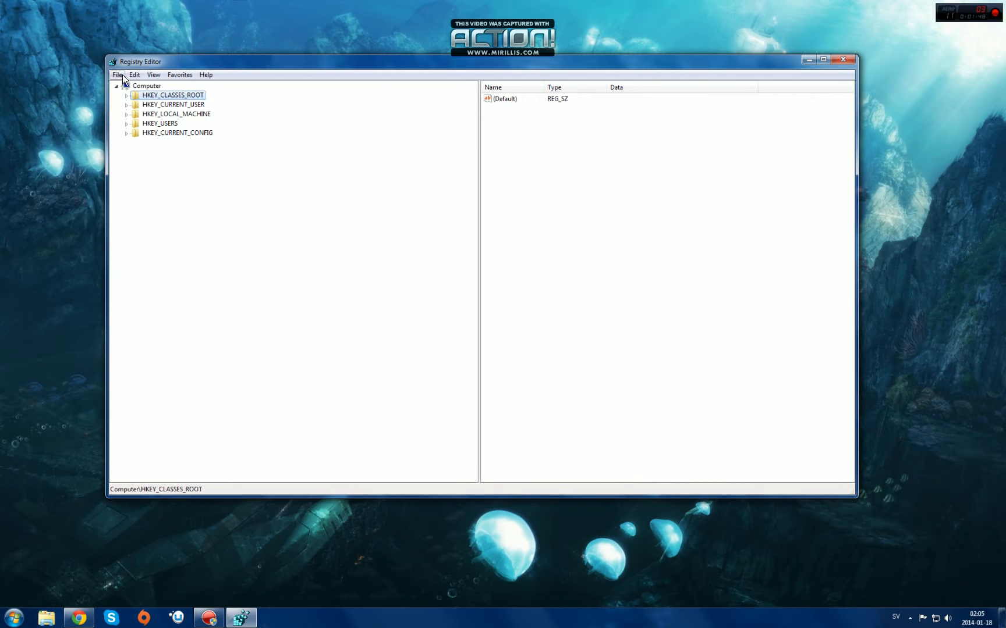
pyautogui.click(153, 74)
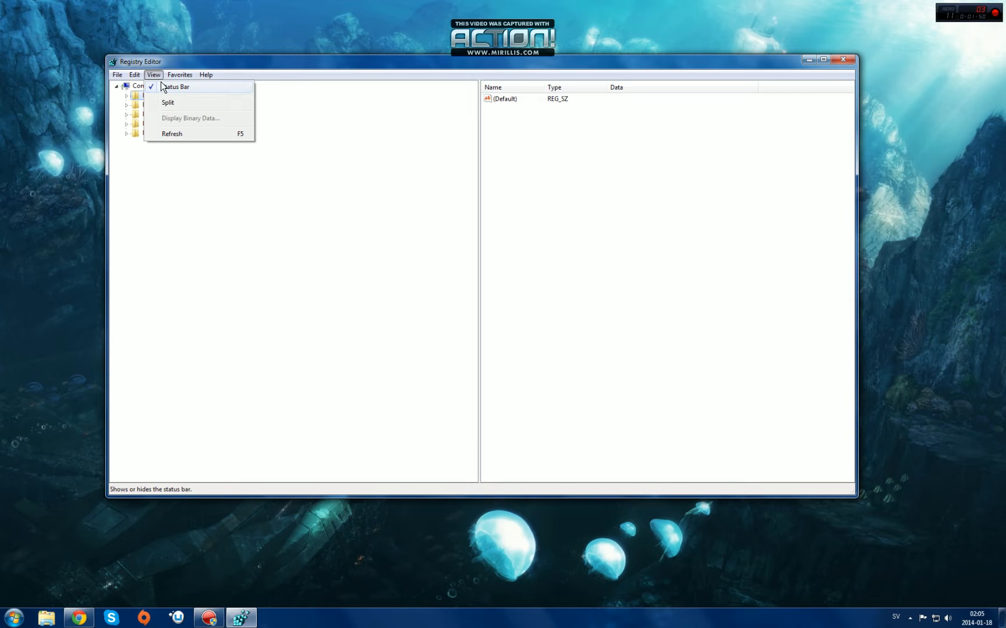
pyautogui.click(134, 74)
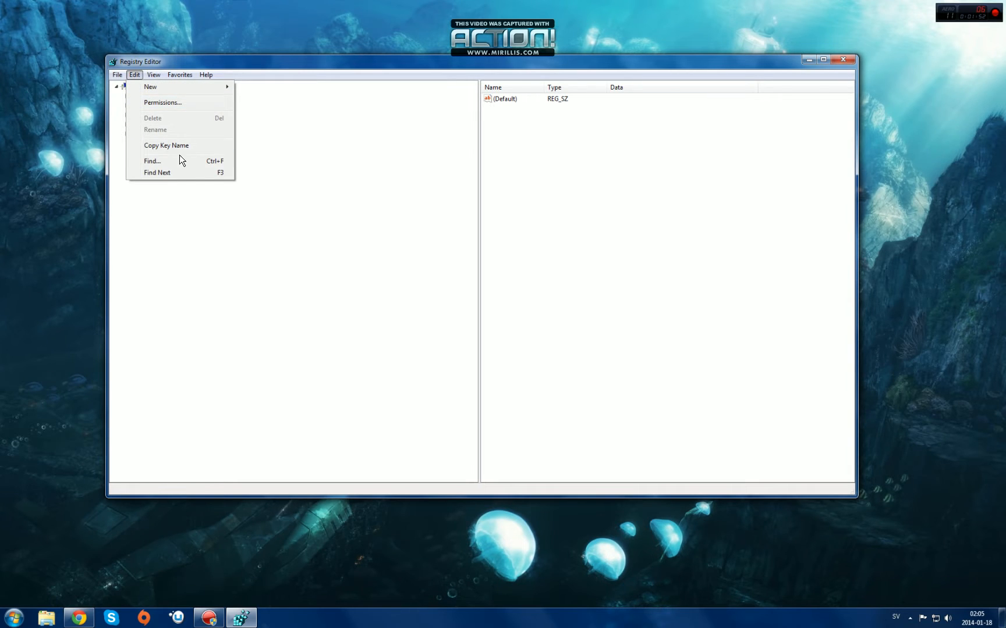
# - Search the registry for 'Hamachi' to reach the LogMeIn Hamachi Installer product key
pyautogui.click(152, 162)
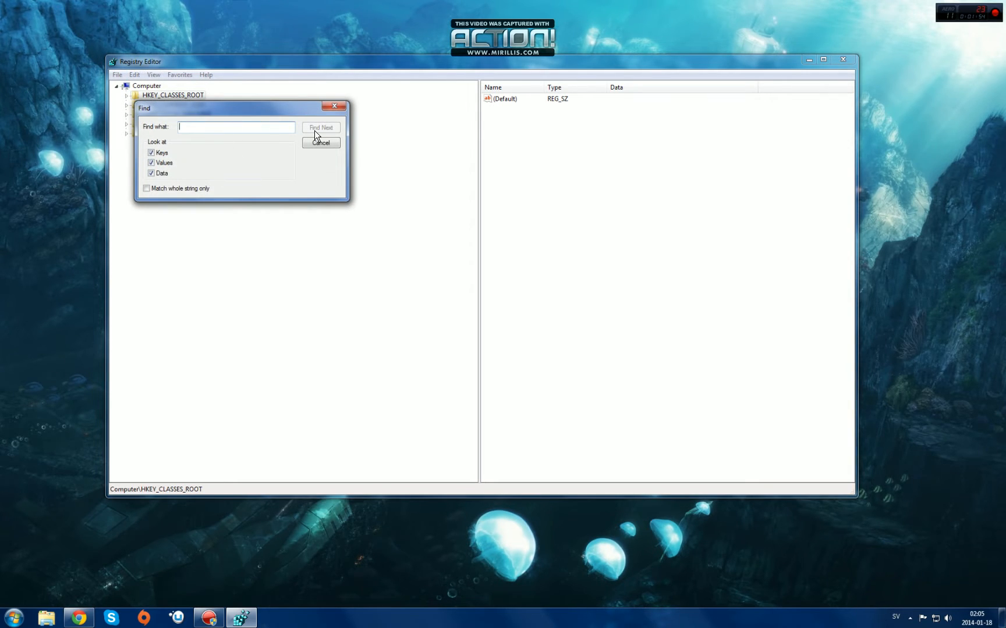
pyautogui.write('Hamachi')
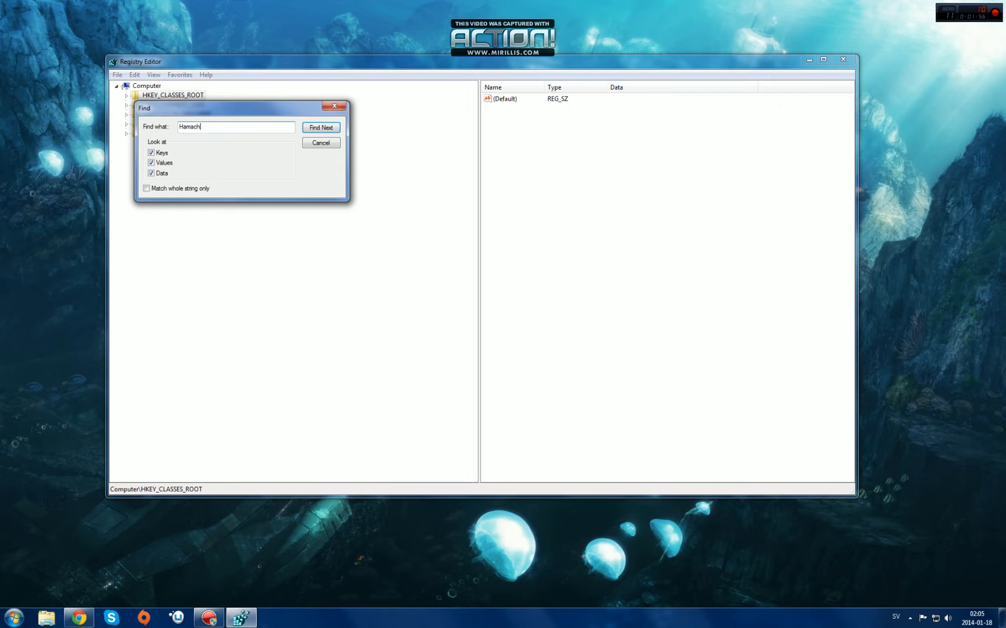
pyautogui.click(320, 127)
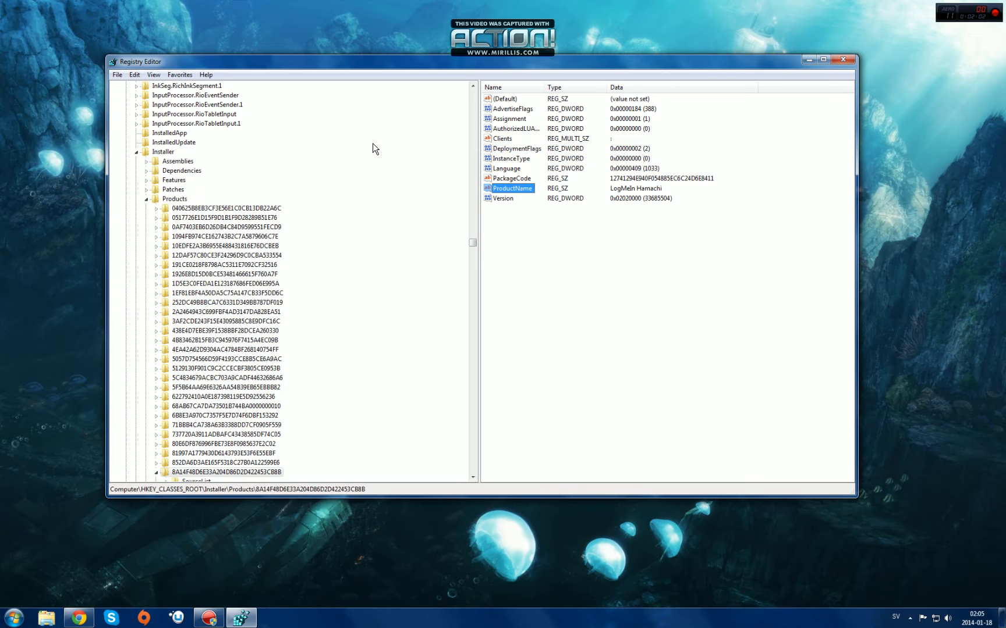
pyautogui.moveTo(479, 229)
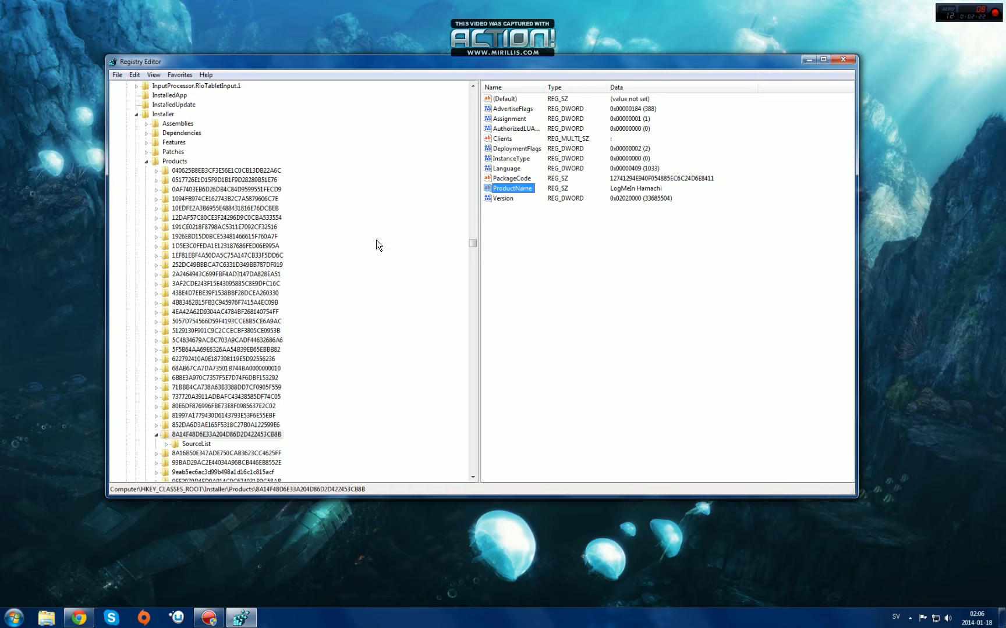
pyautogui.moveTo(442, 277)
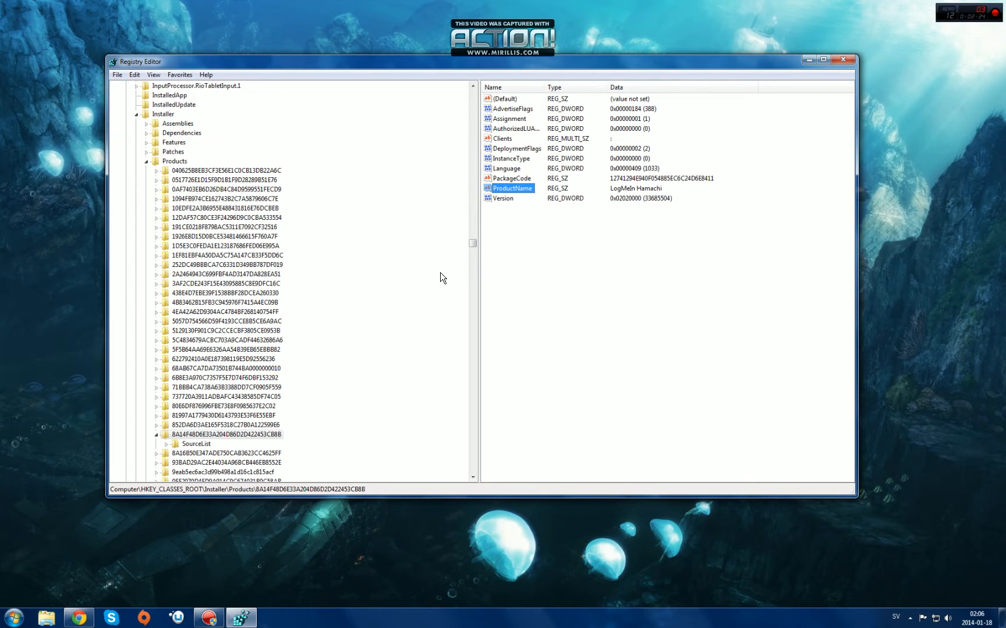
pyautogui.moveTo(445, 257)
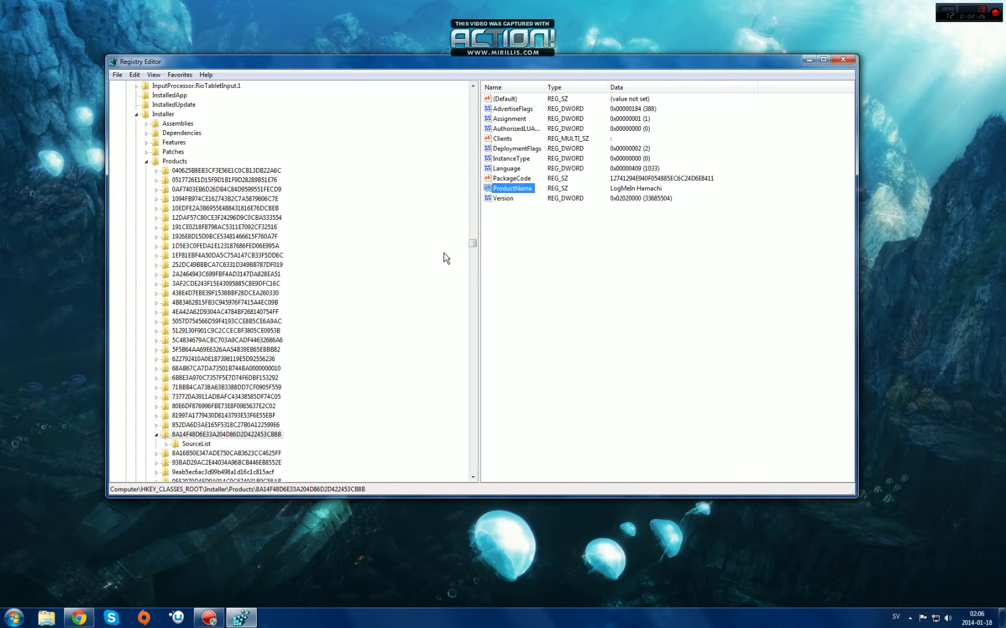
# - Select the Hamachi product key's SourceList subkey to show hamachi.msi and its source folder
pyautogui.scroll(-3)
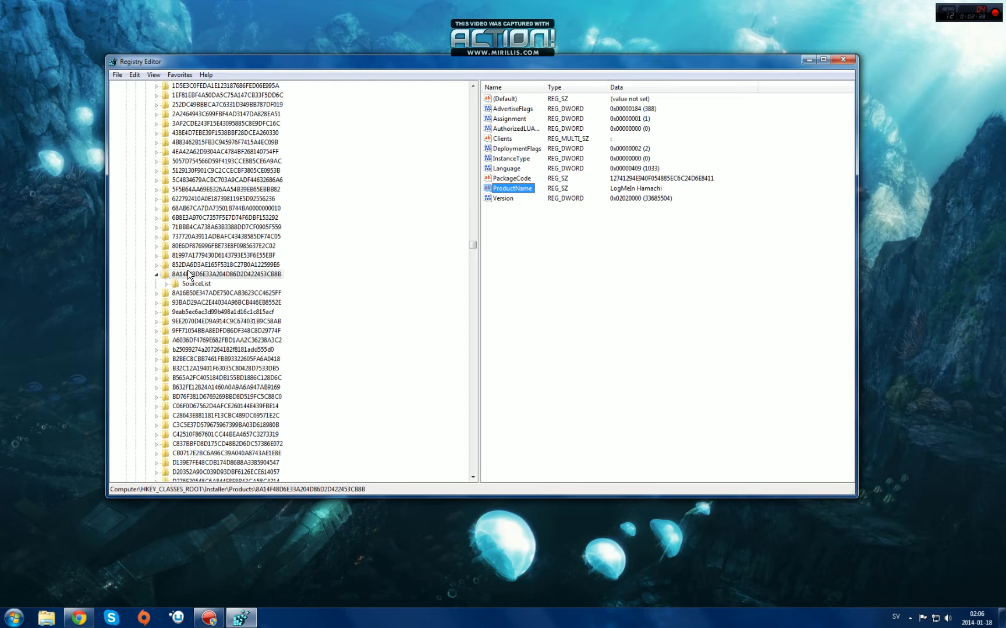
pyautogui.moveTo(216, 284)
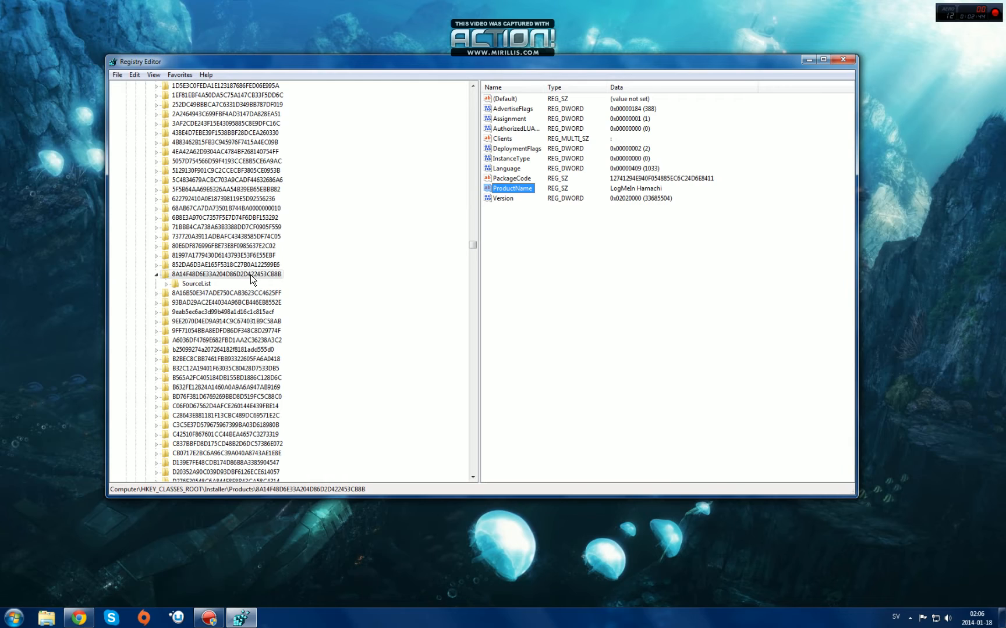
pyautogui.moveTo(183, 281)
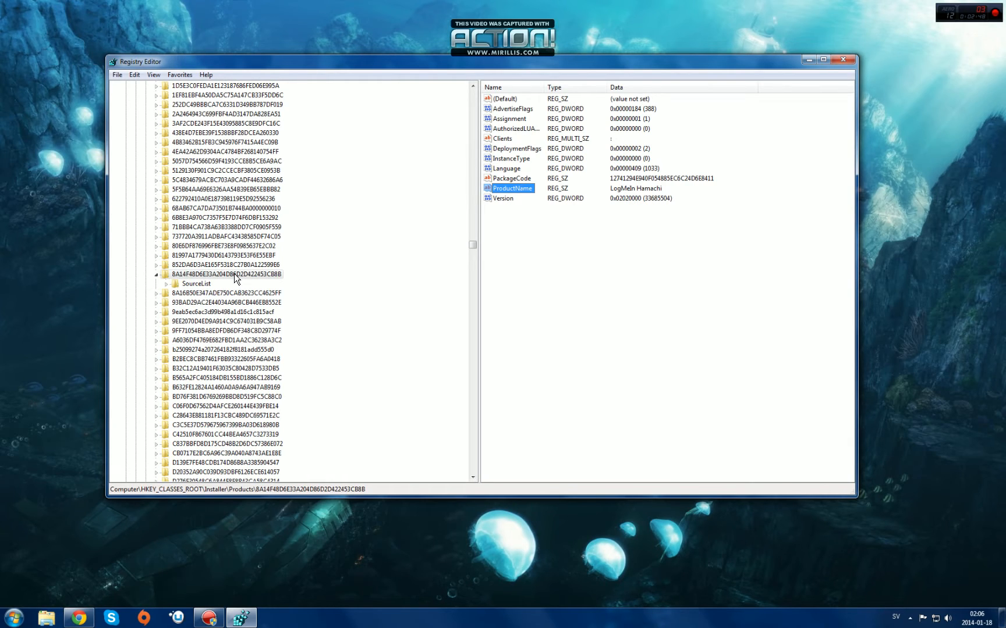
pyautogui.moveTo(558, 142)
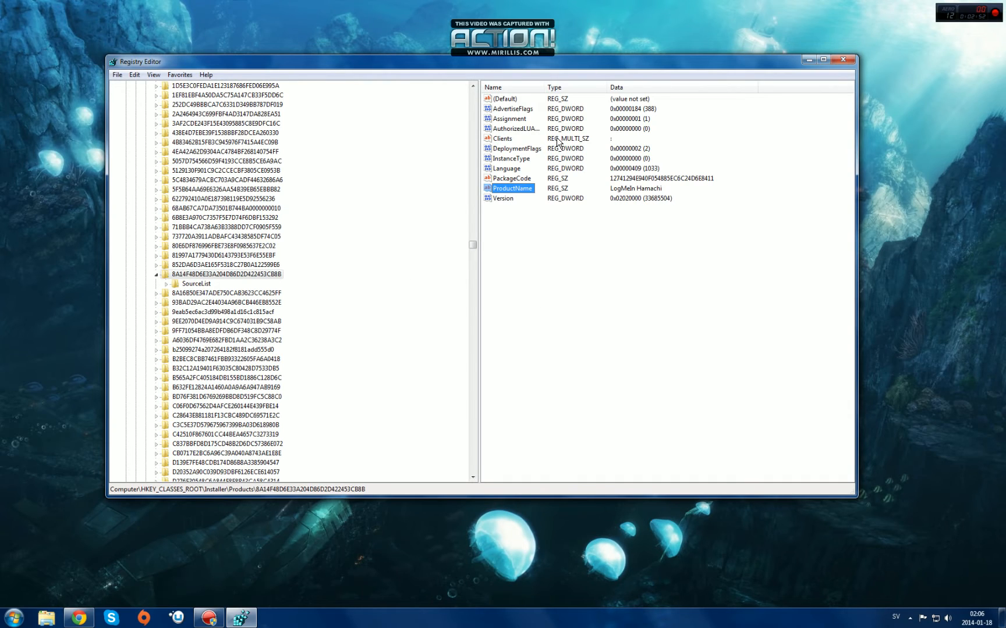
pyautogui.moveTo(328, 209)
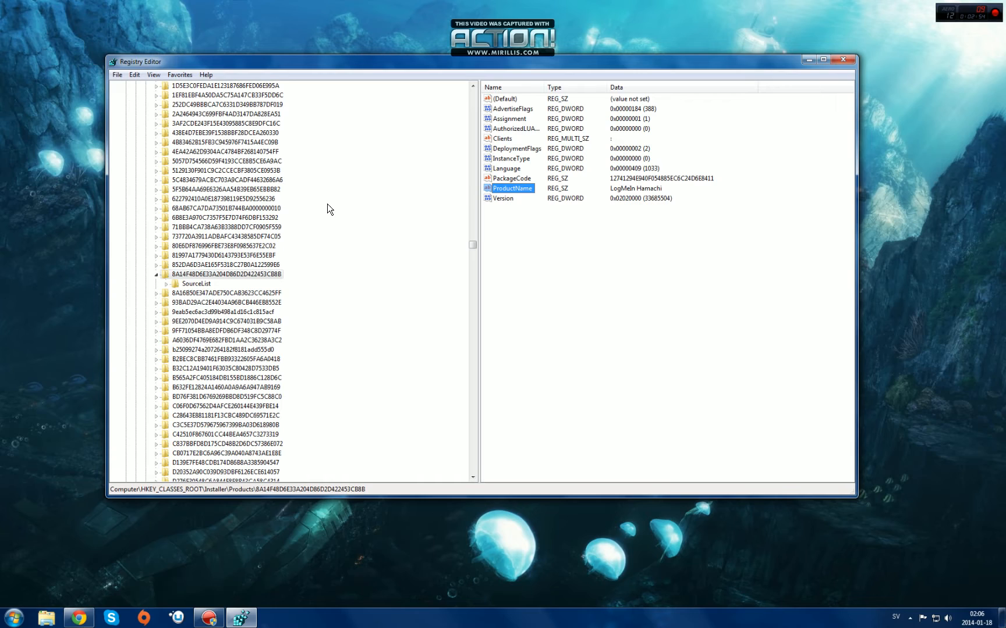
pyautogui.moveTo(277, 280)
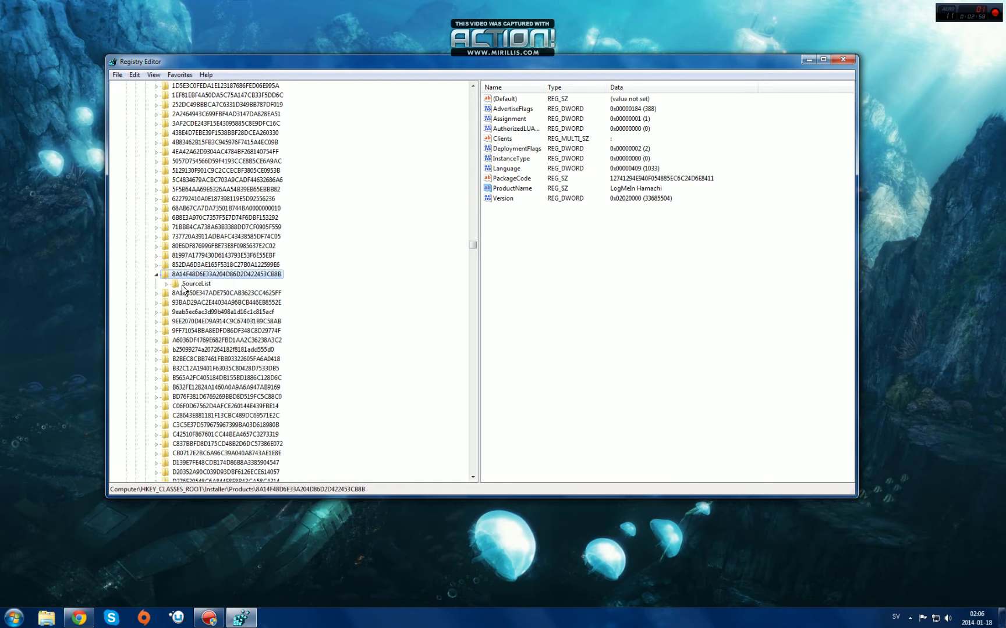
pyautogui.click(197, 283)
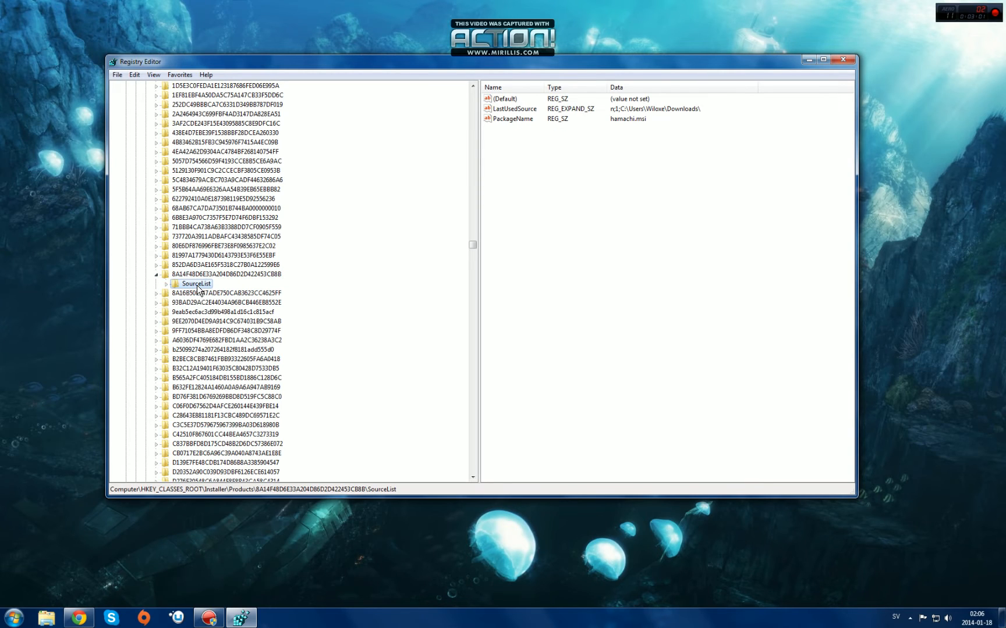
pyautogui.rightClick(196, 284)
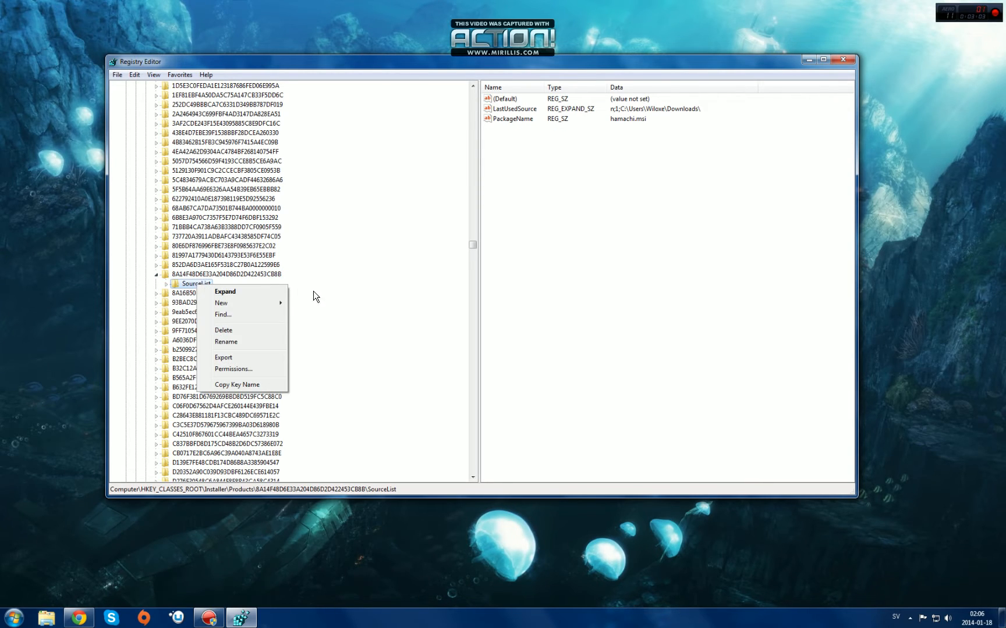
pyautogui.moveTo(225, 333)
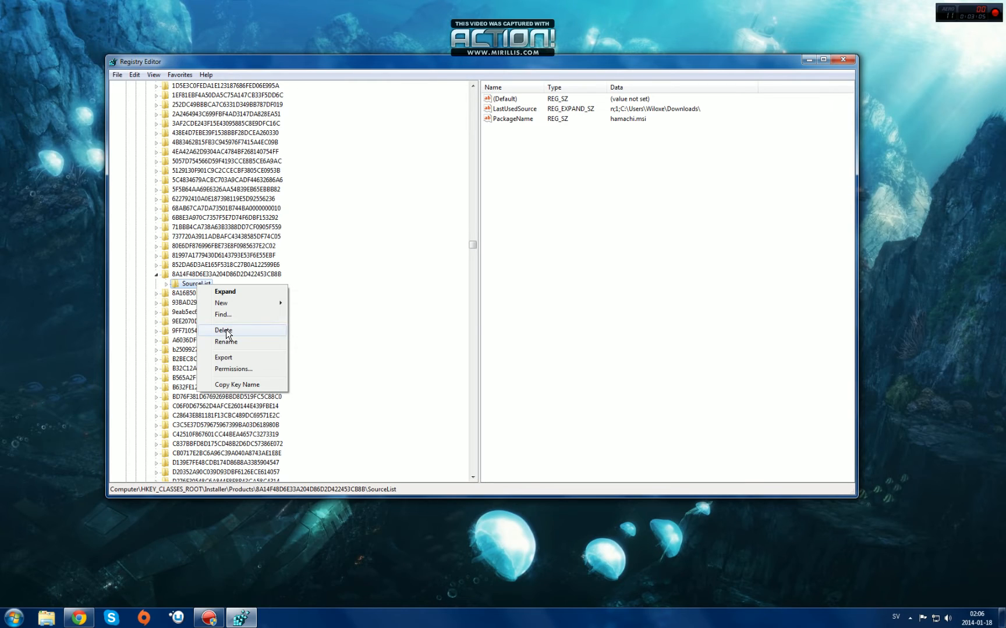
pyautogui.click(224, 330)
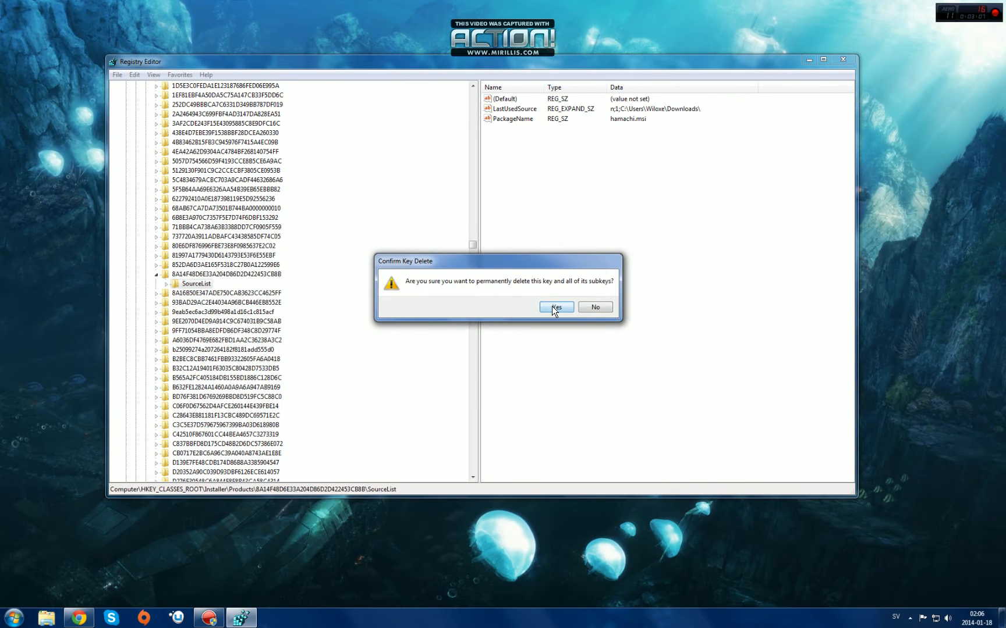
pyautogui.moveTo(465, 289)
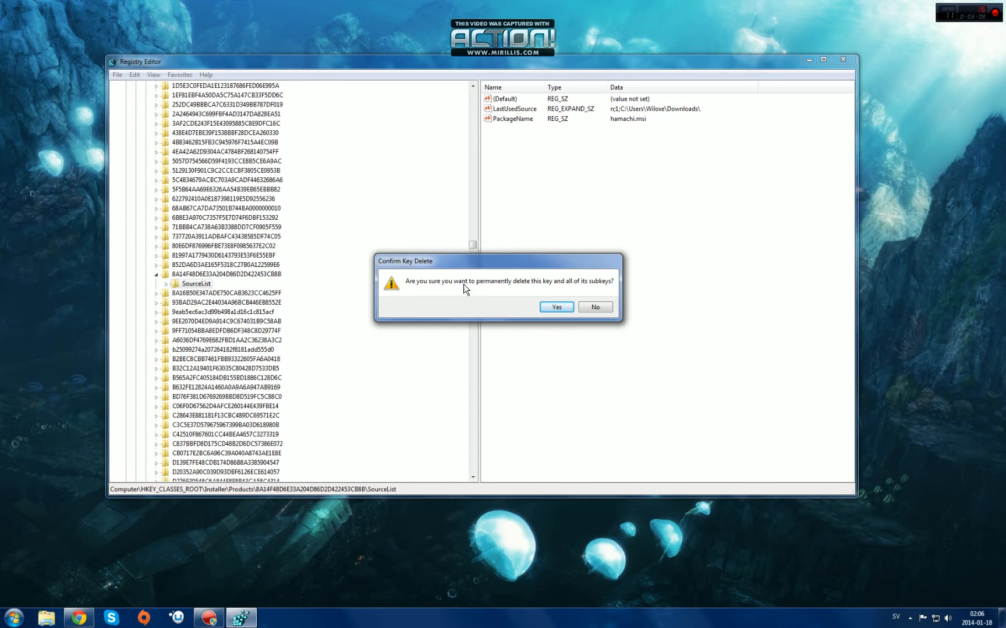
pyautogui.moveTo(576, 290)
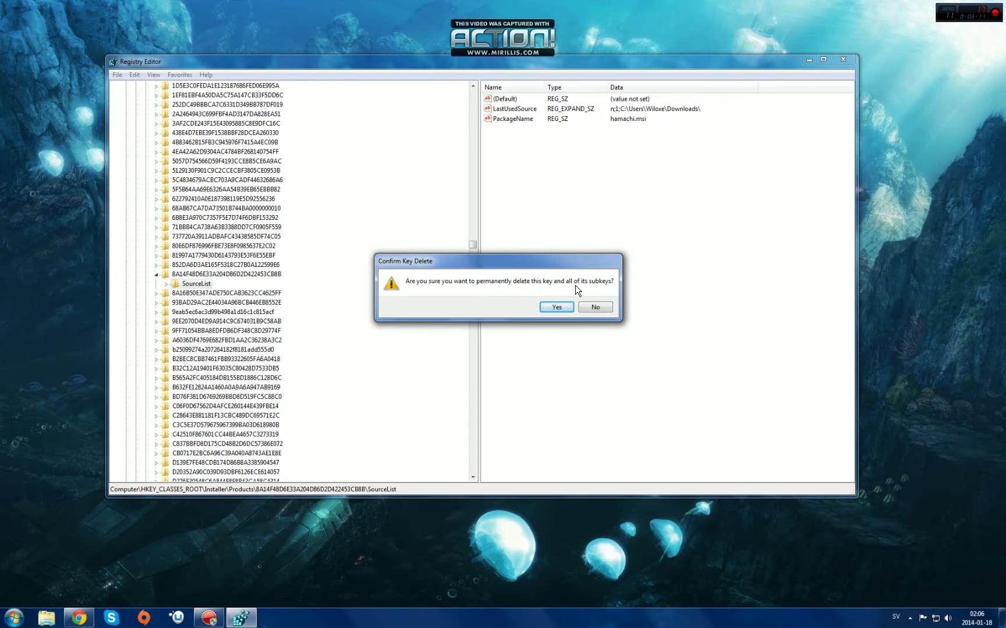
pyautogui.moveTo(593, 307)
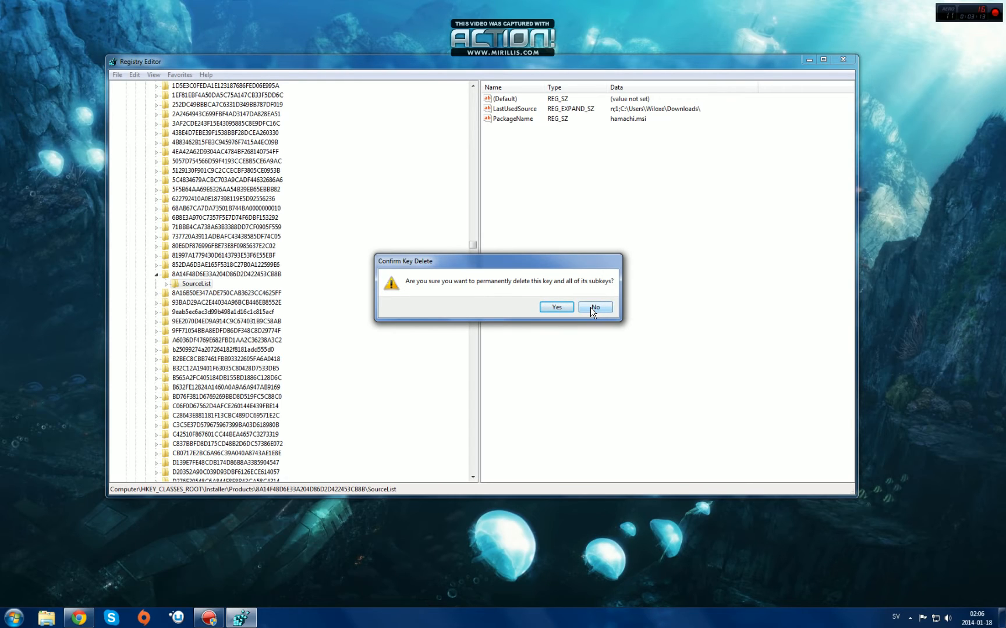
pyautogui.click(593, 306)
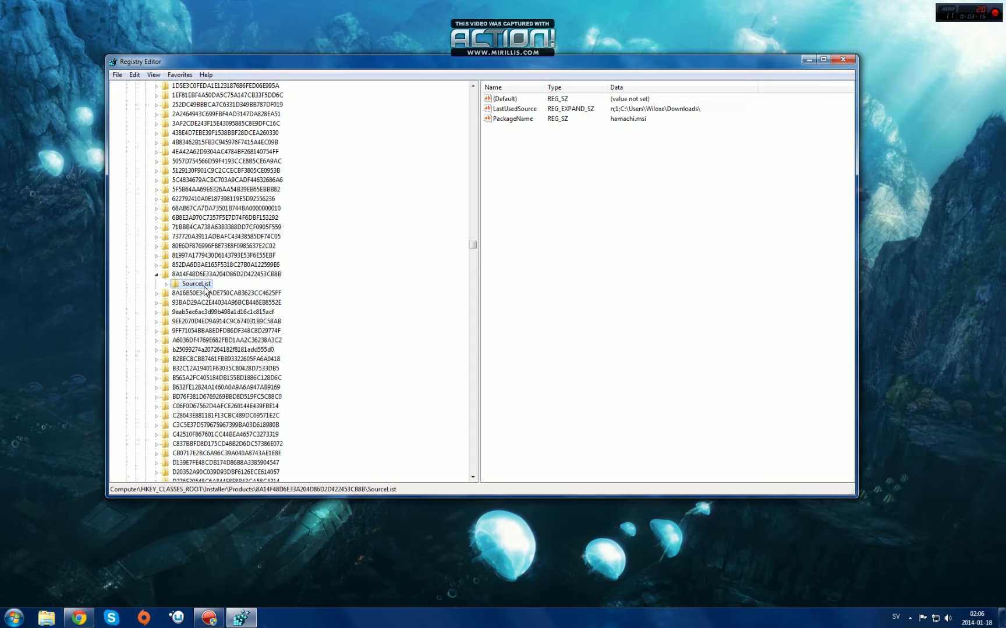
pyautogui.moveTo(646, 165)
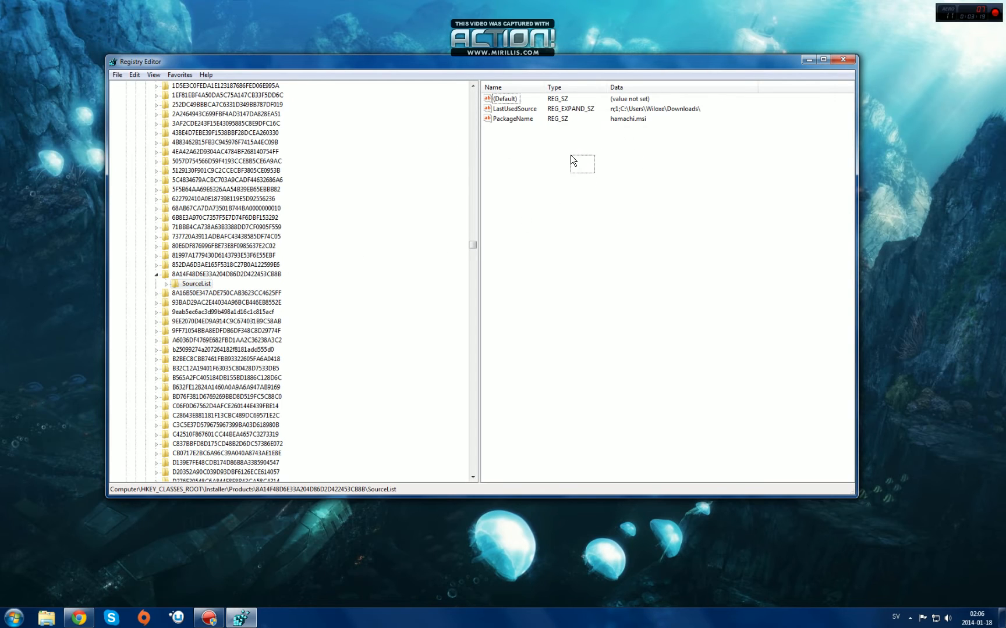
pyautogui.moveTo(627, 199)
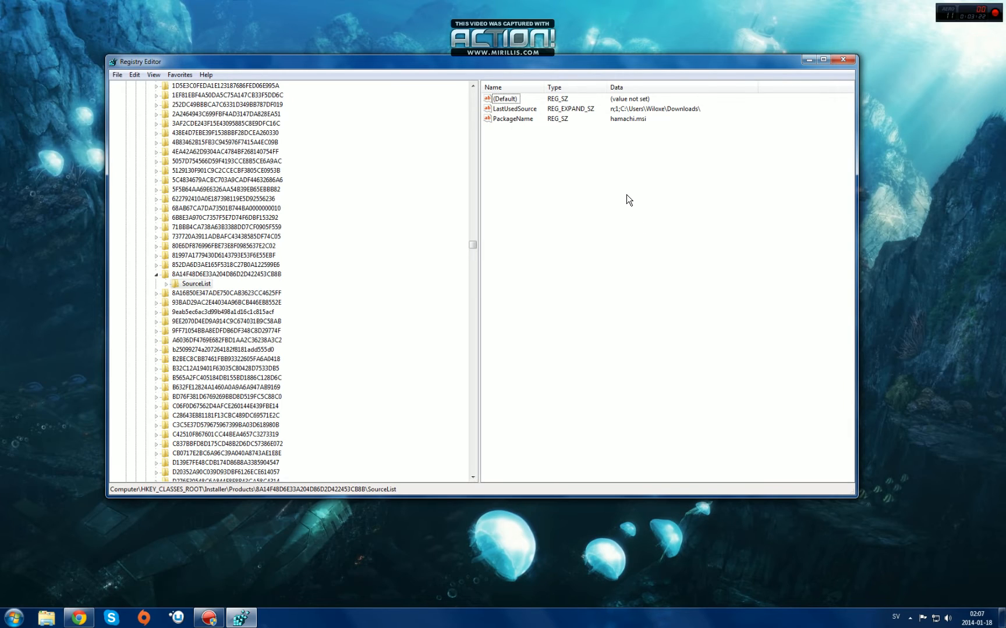
pyautogui.moveTo(627, 199)
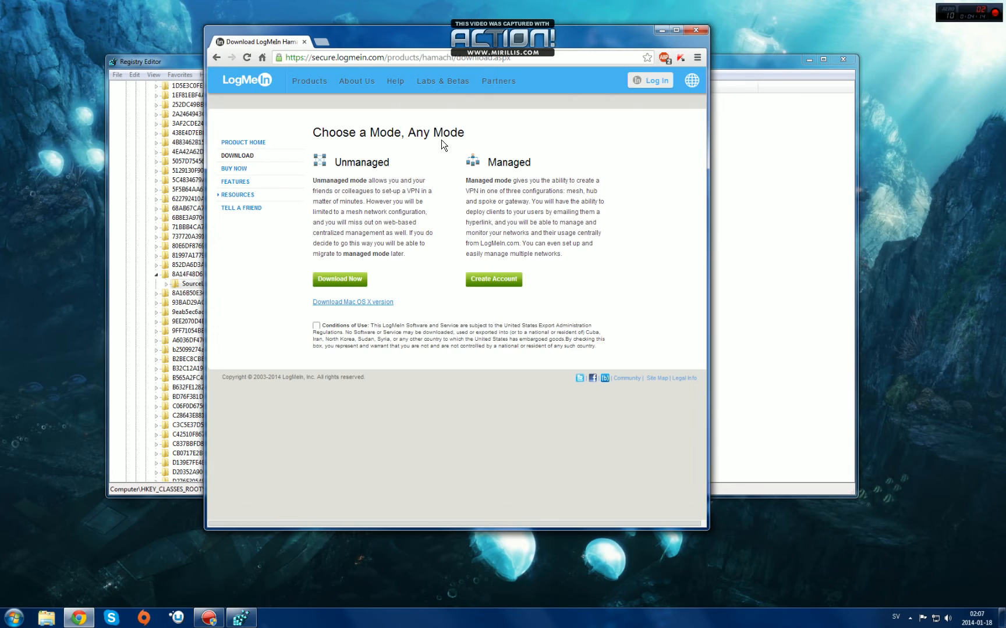
pyautogui.moveTo(454, 181)
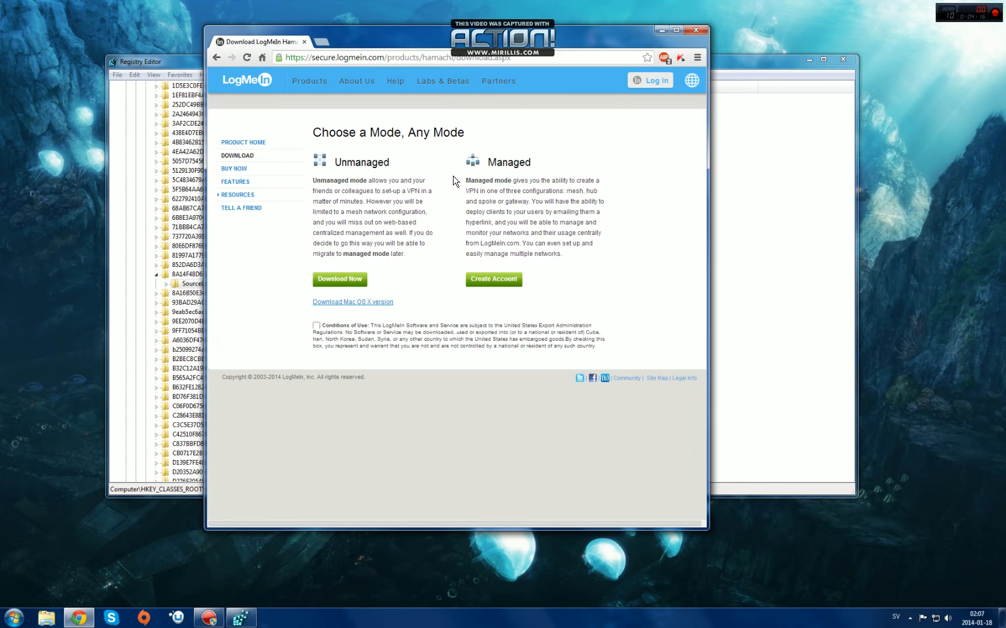
# - Accept the terms, download hamachi.msi for unmanaged mode, and open it from the download bar
pyautogui.click(309, 81)
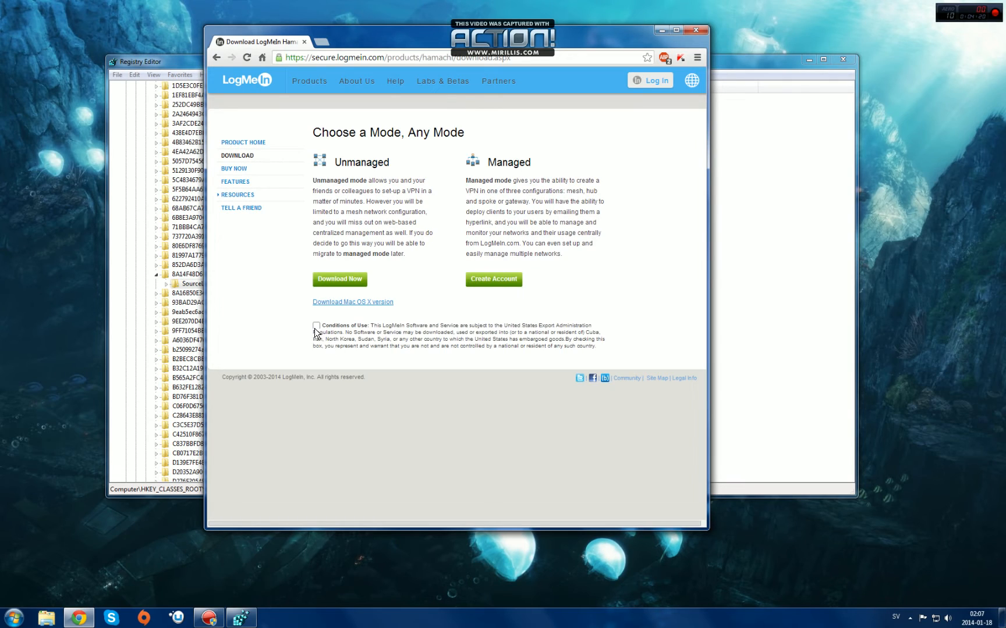
pyautogui.click(315, 326)
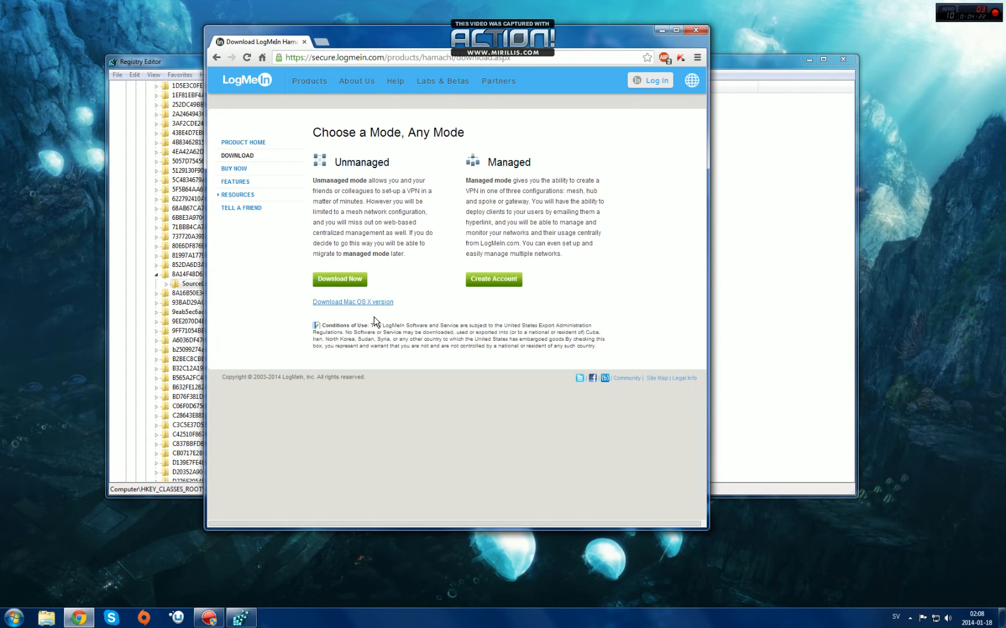
pyautogui.click(339, 278)
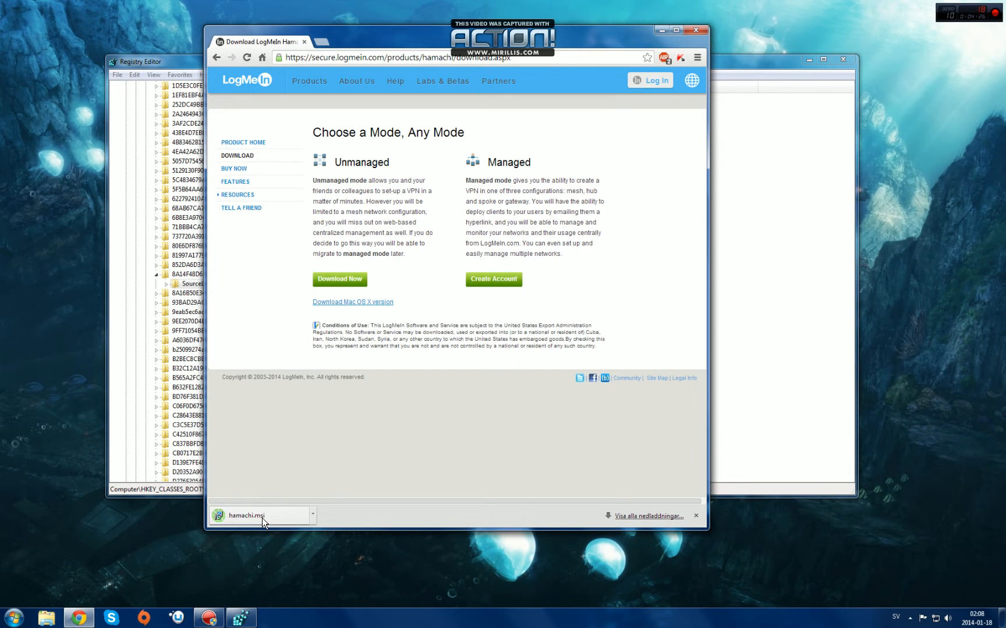
pyautogui.click(246, 515)
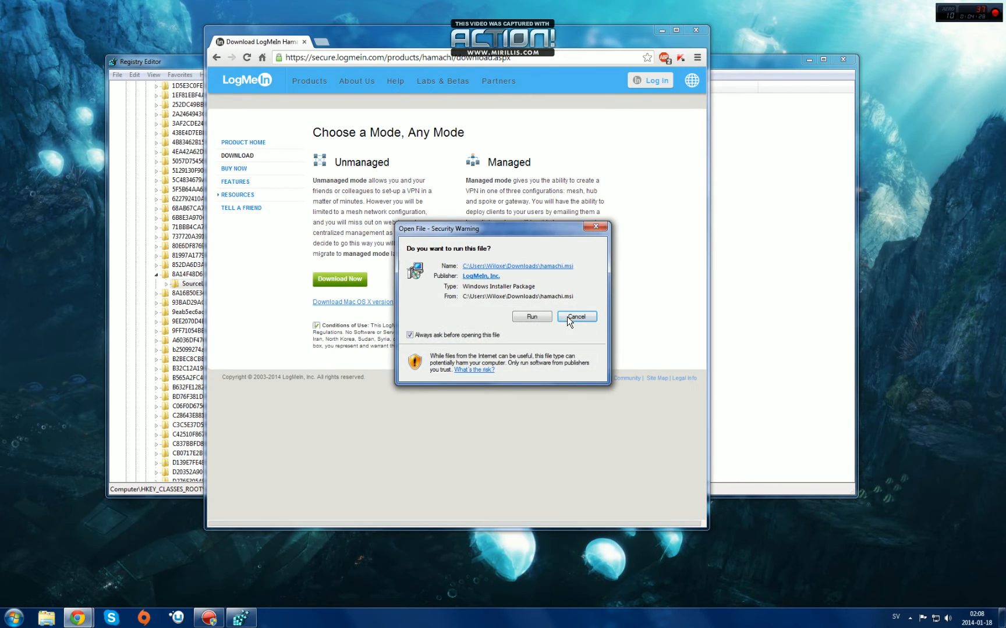
# - Run hamachi.msi, keep English, reinstall version 2.2.0.109, and minimize the browser
pyautogui.click(531, 316)
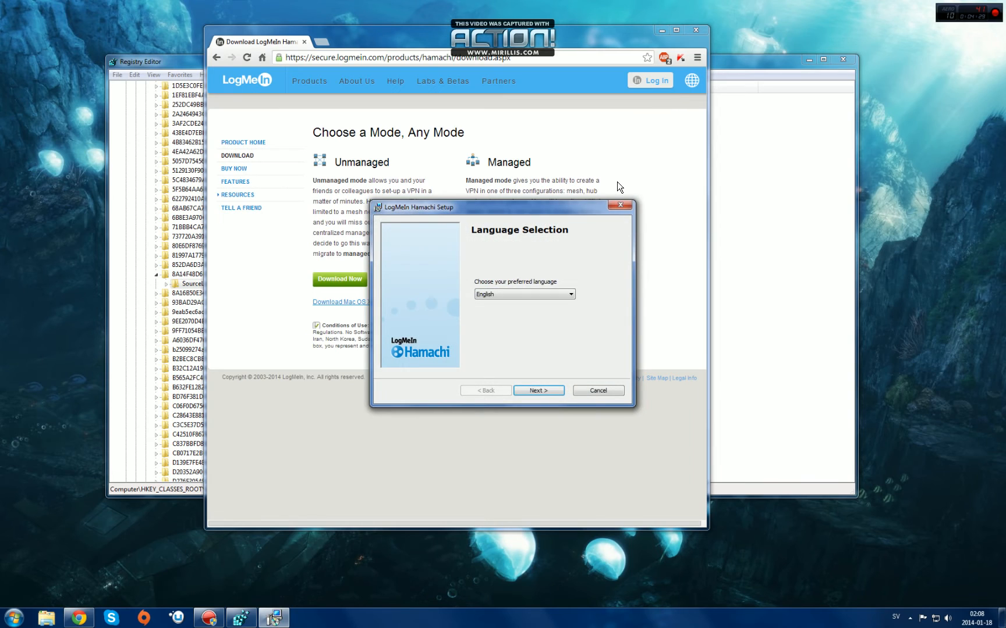
pyautogui.click(538, 390)
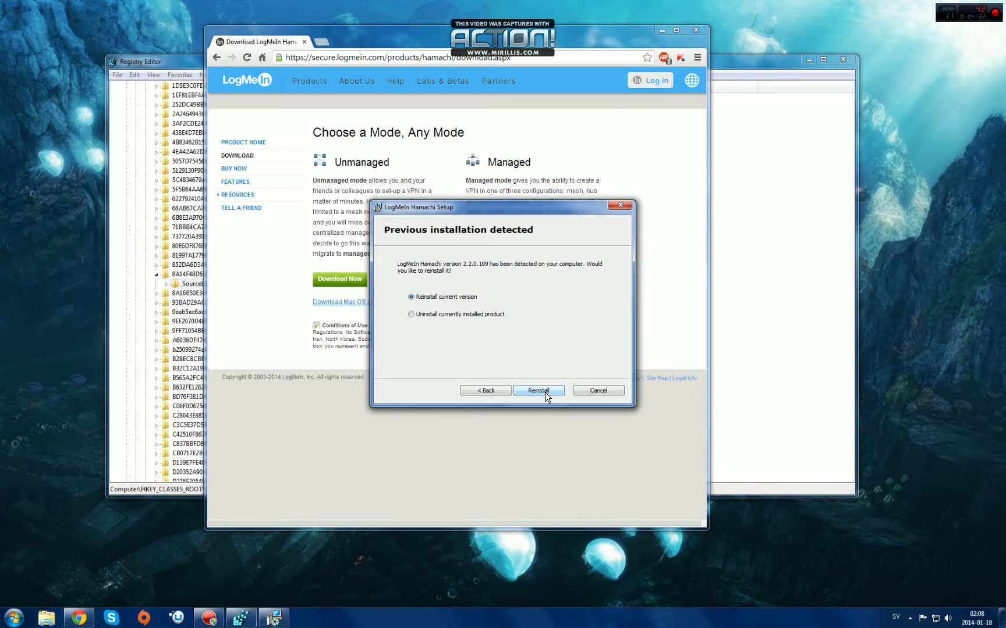
pyautogui.click(538, 391)
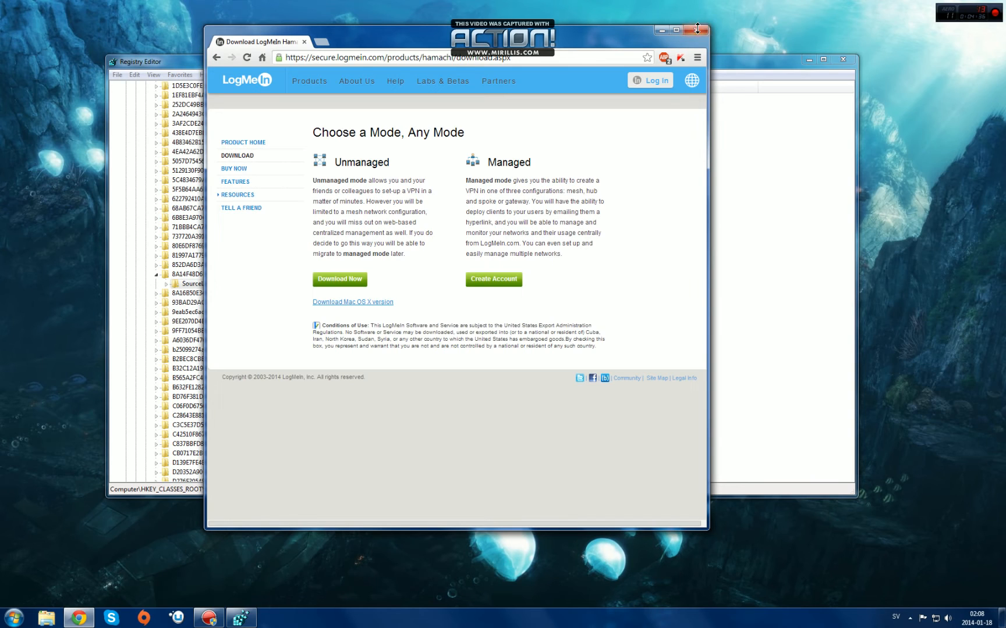
pyautogui.click(698, 30)
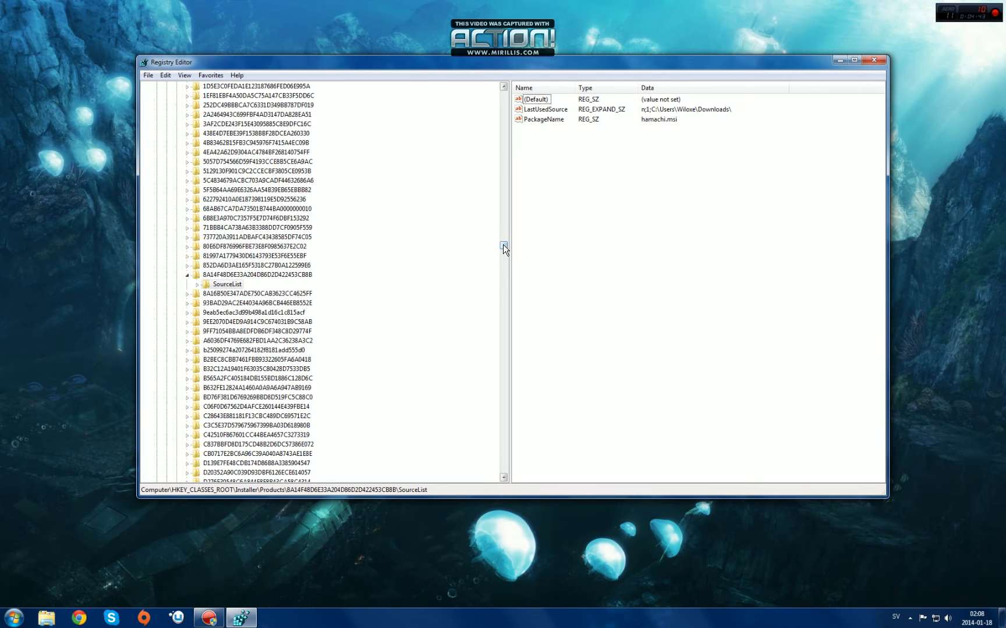
pyautogui.scroll(-3)
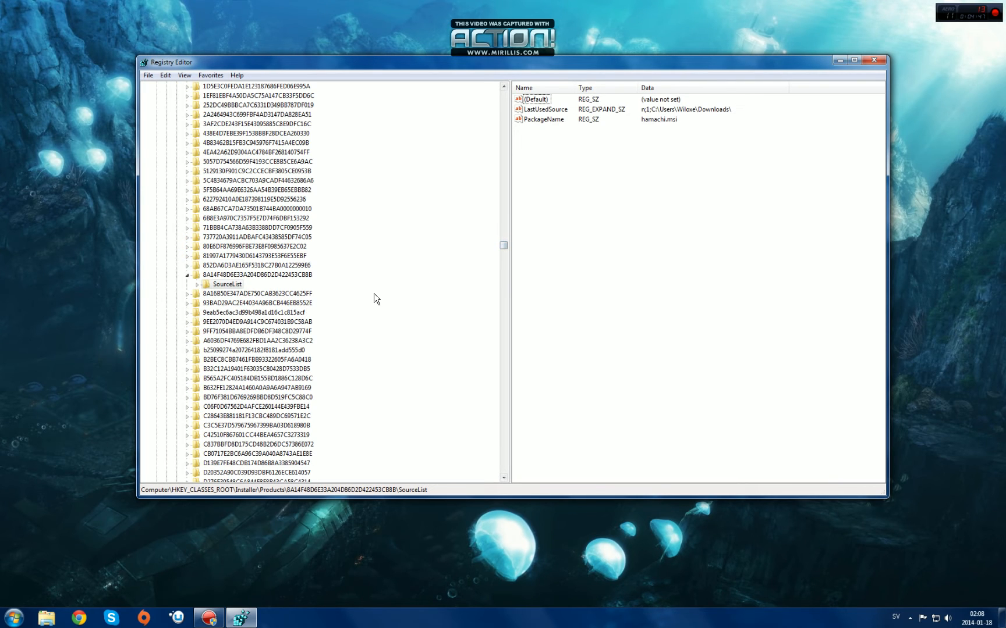
pyautogui.scroll(-3)
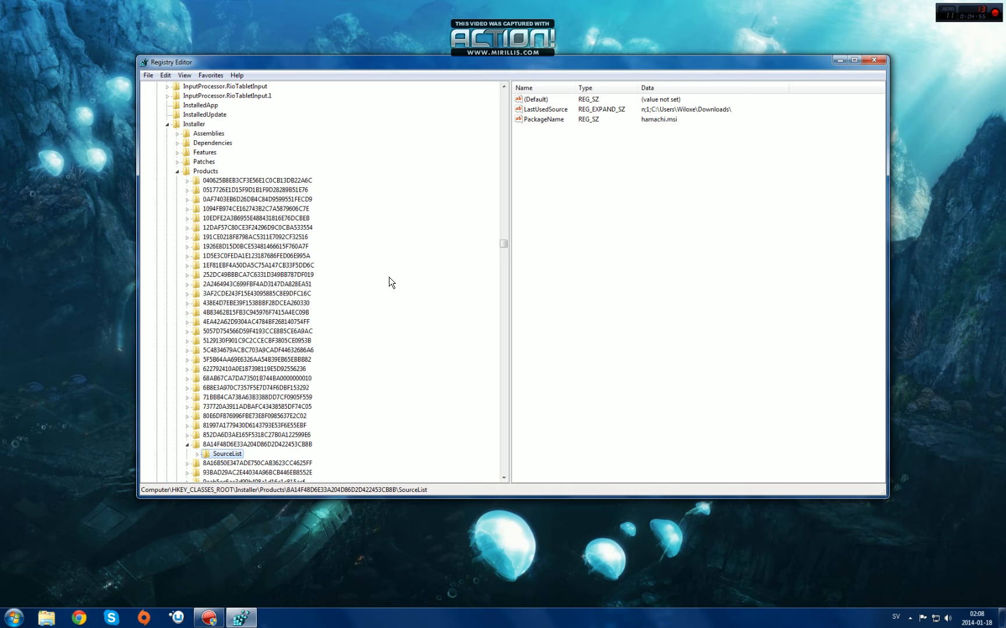
pyautogui.scroll(-3)
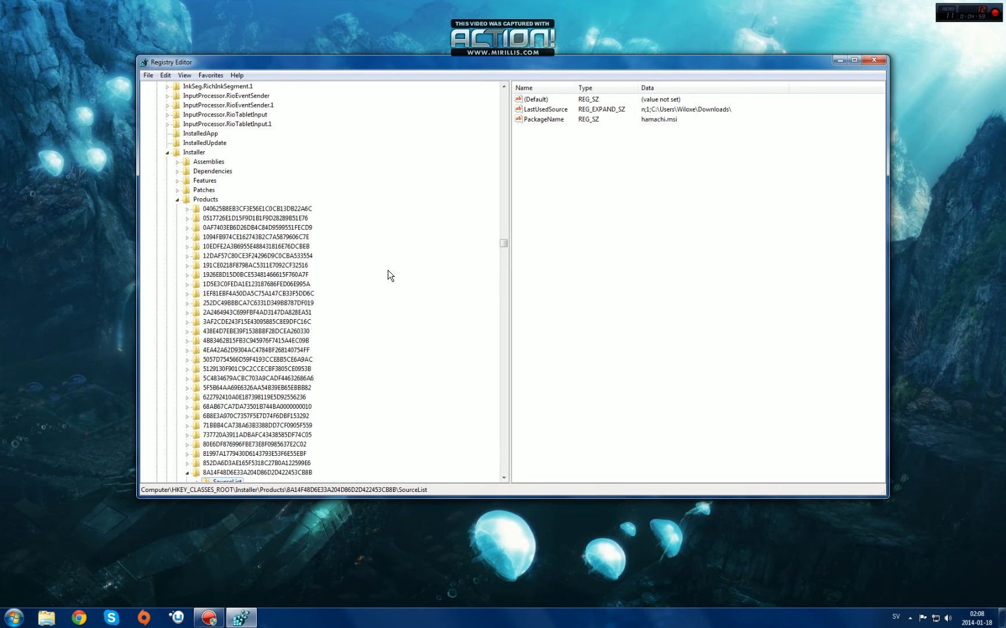
pyautogui.moveTo(393, 276)
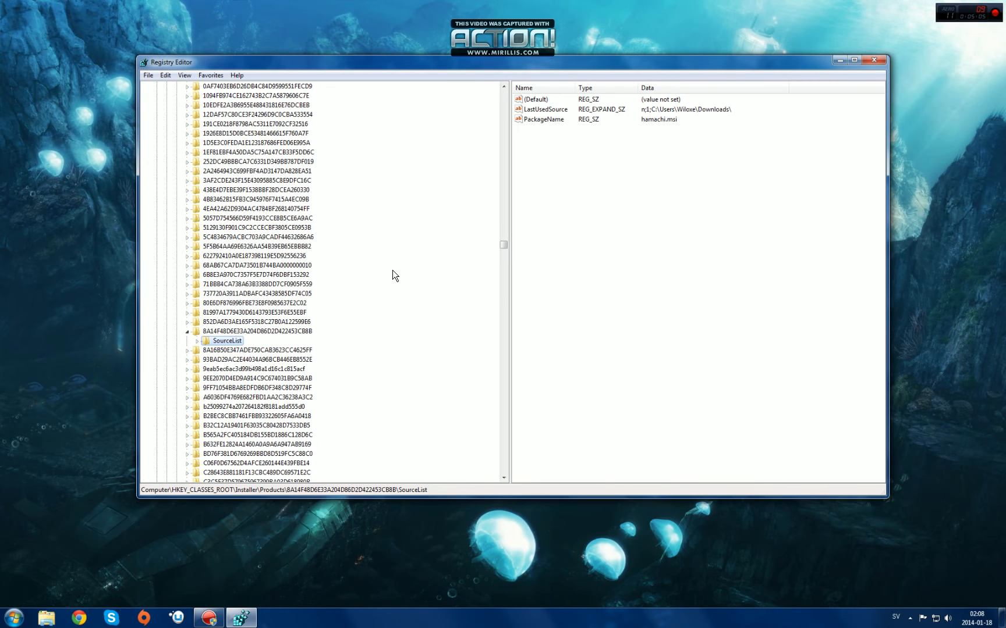
pyautogui.scroll(-3)
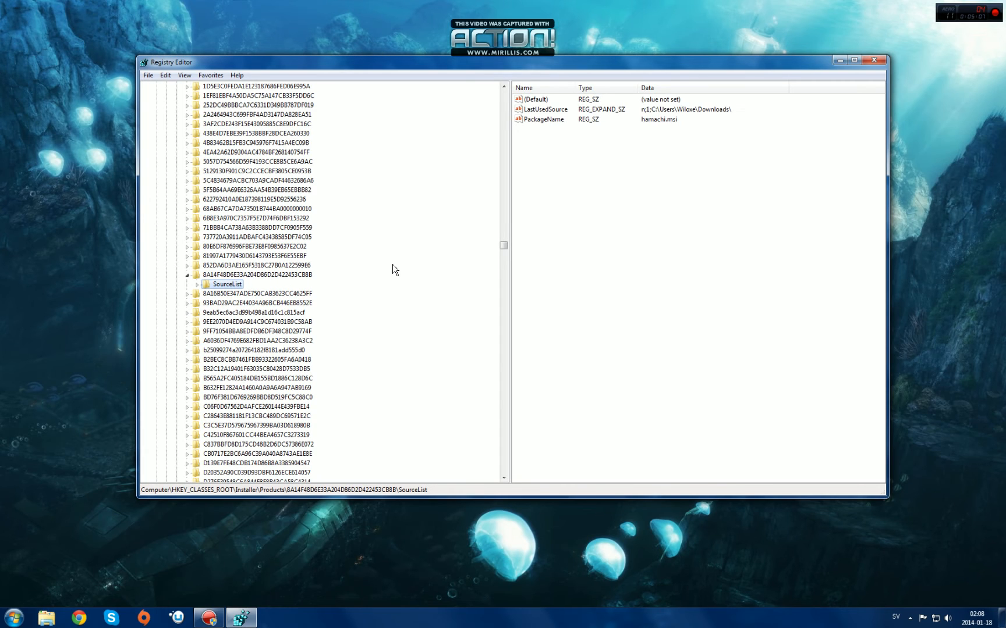
pyautogui.scroll(-3)
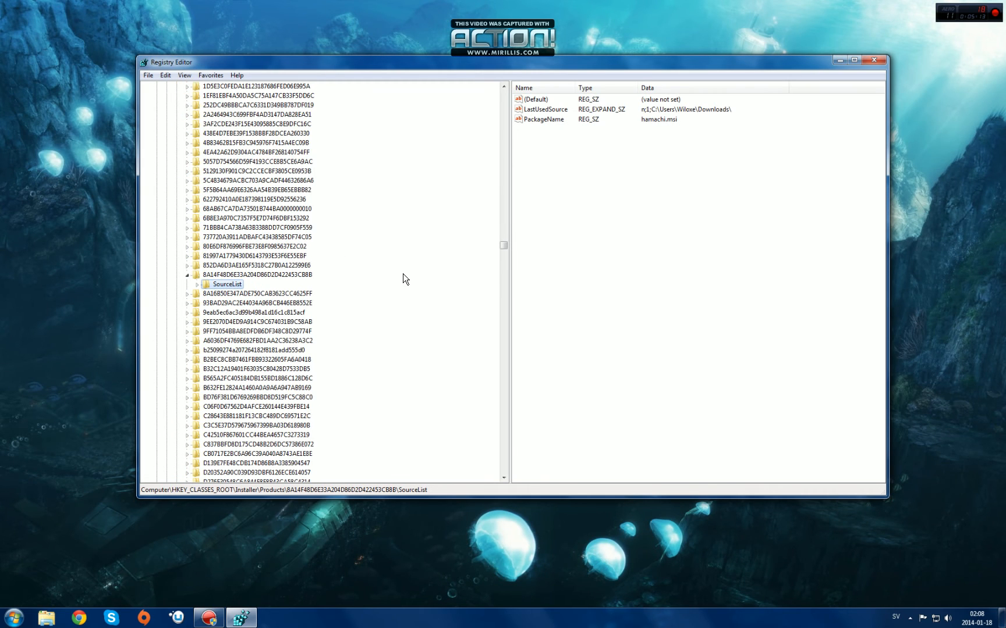
pyautogui.moveTo(410, 273)
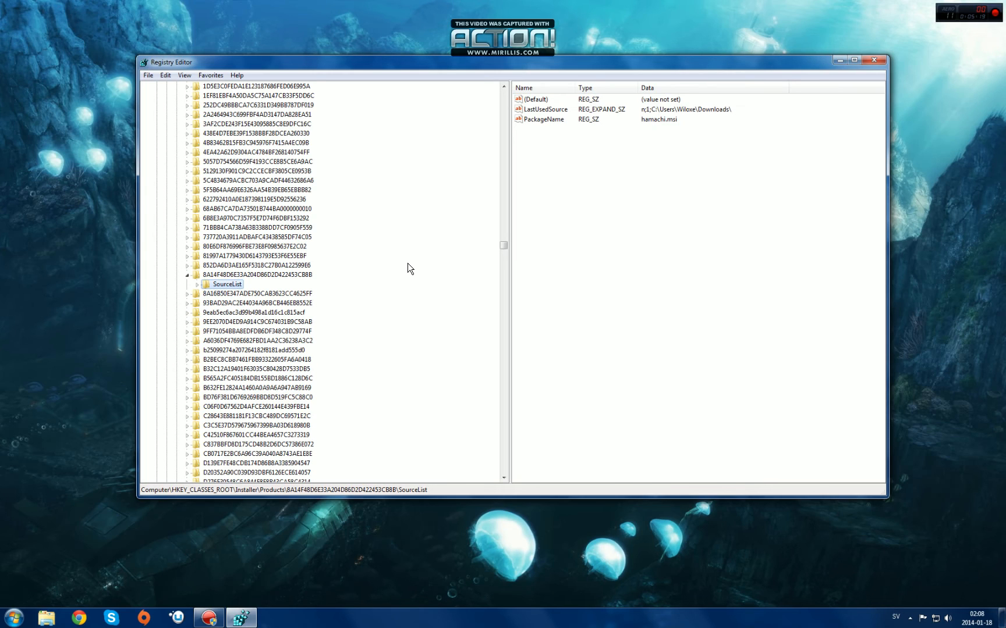
pyautogui.moveTo(408, 263)
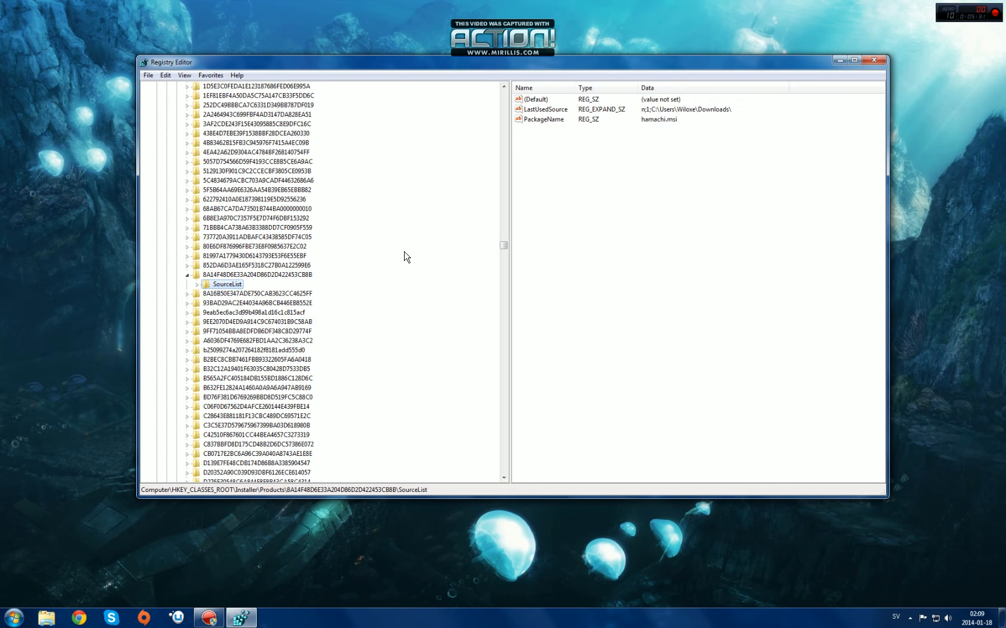
pyautogui.moveTo(390, 289)
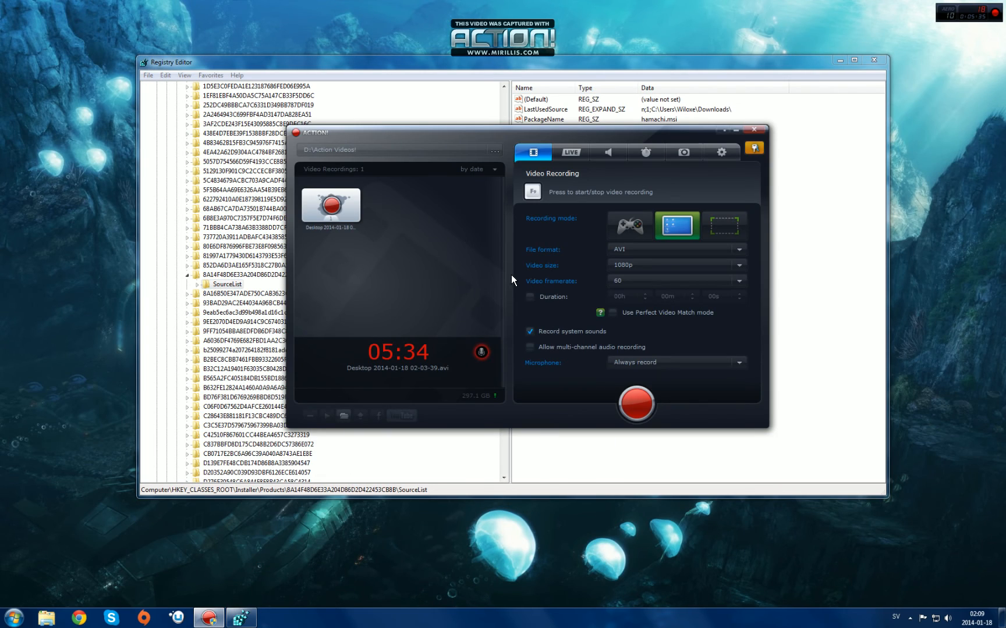
pyautogui.moveTo(526, 274)
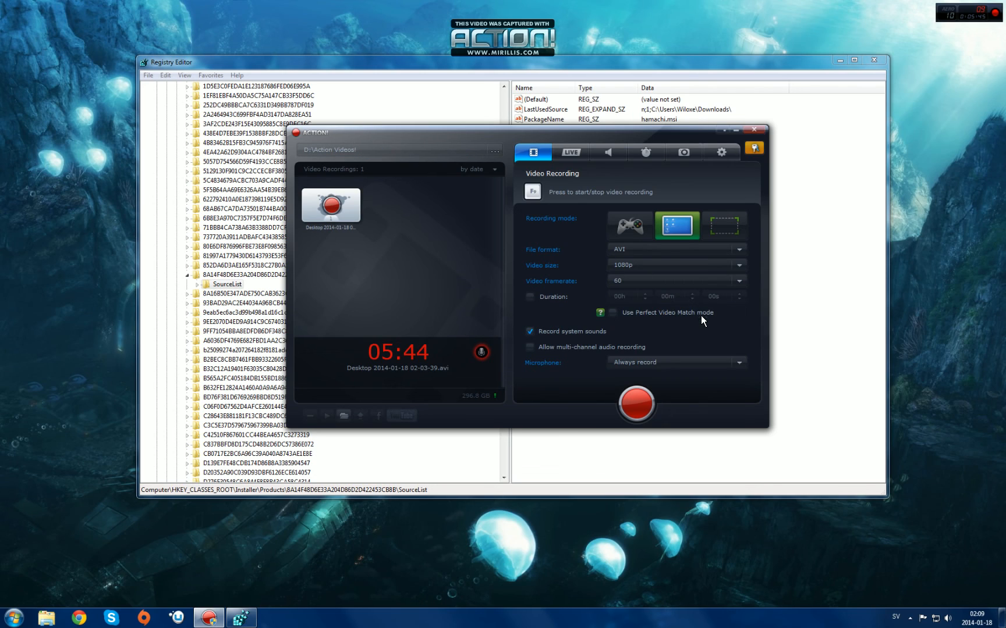
pyautogui.moveTo(307, 188)
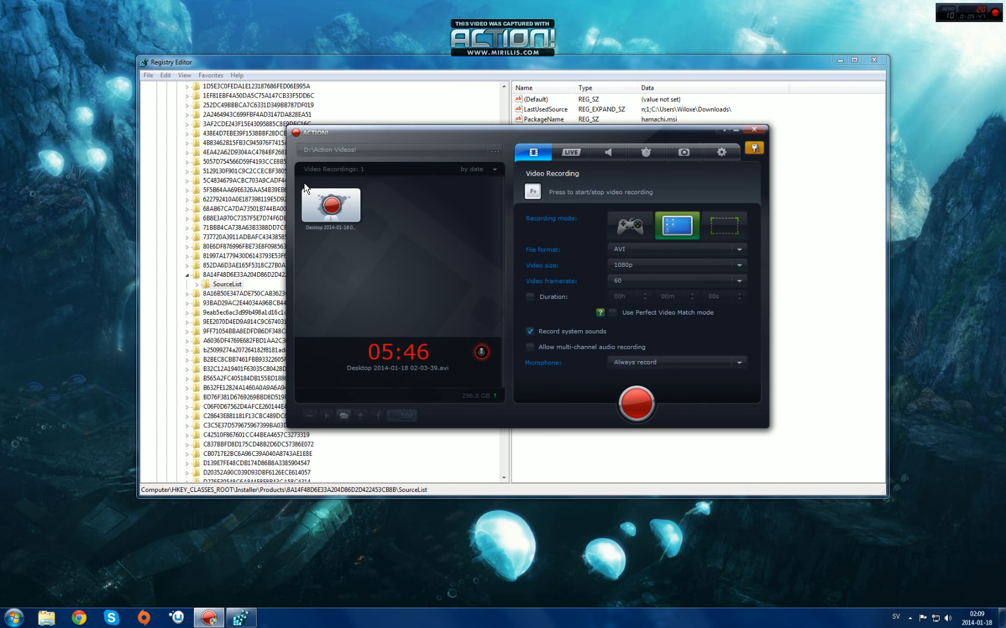
pyautogui.moveTo(709, 296)
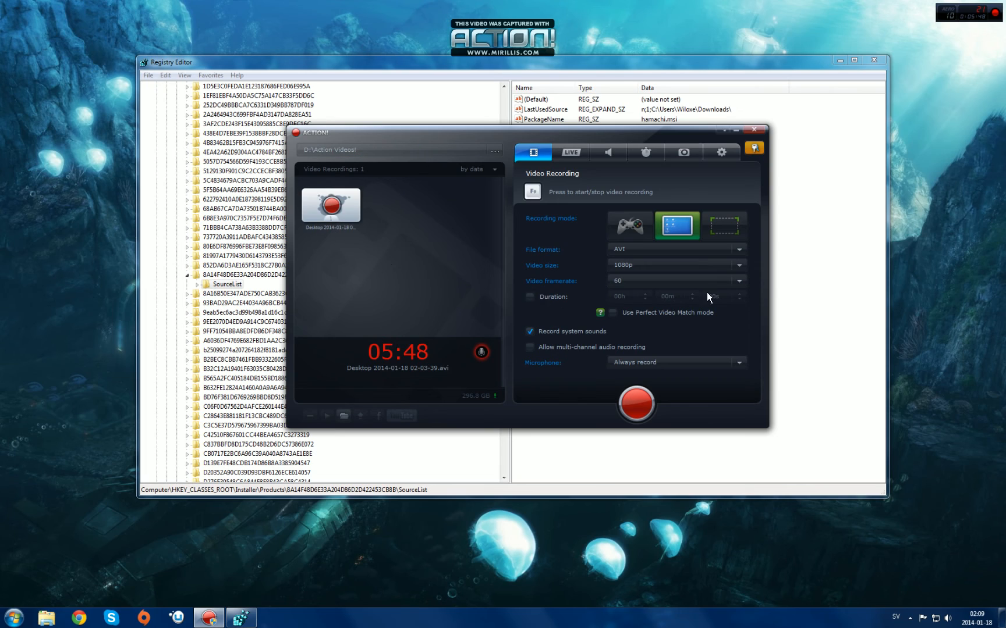
pyautogui.moveTo(897, 367)
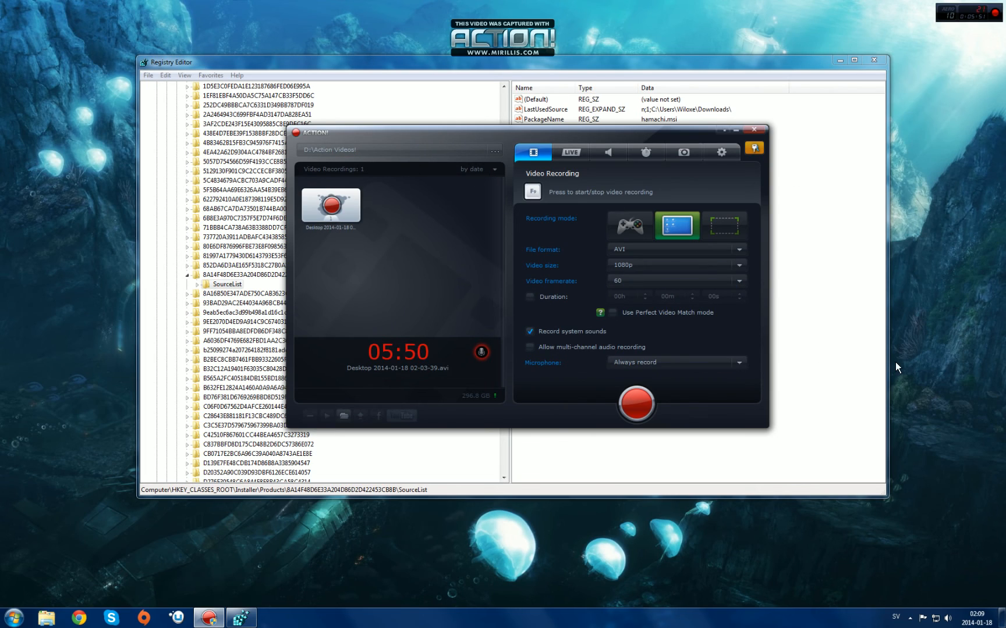
pyautogui.moveTo(639, 436)
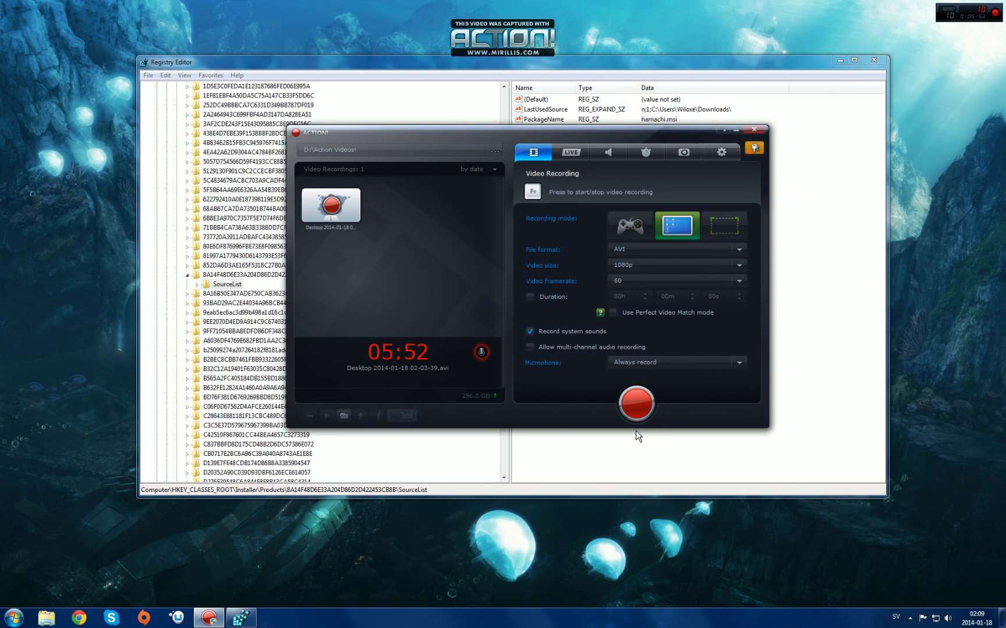
pyautogui.moveTo(511, 455)
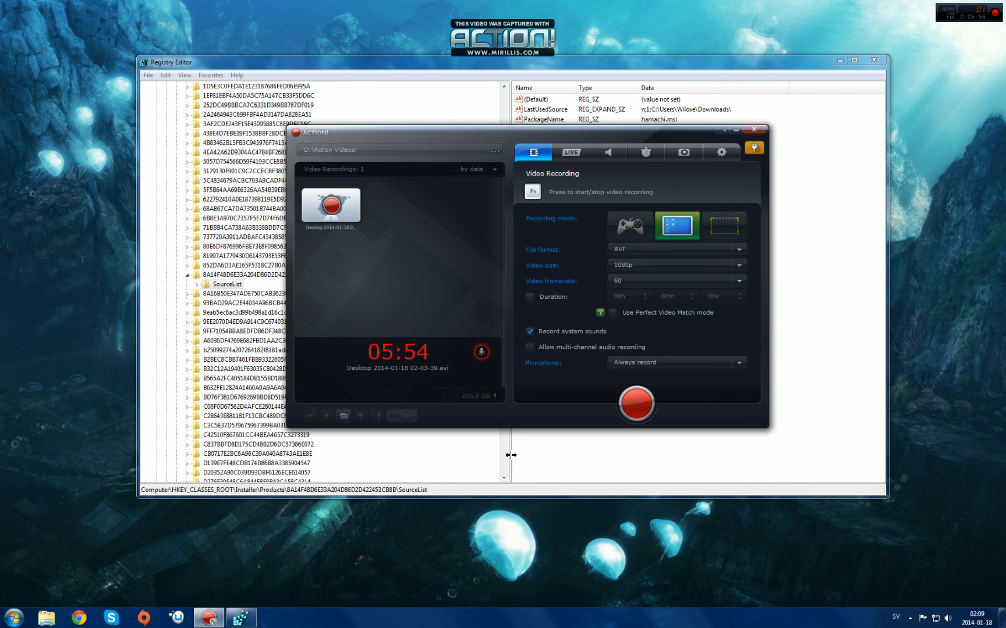
pyautogui.moveTo(578, 422)
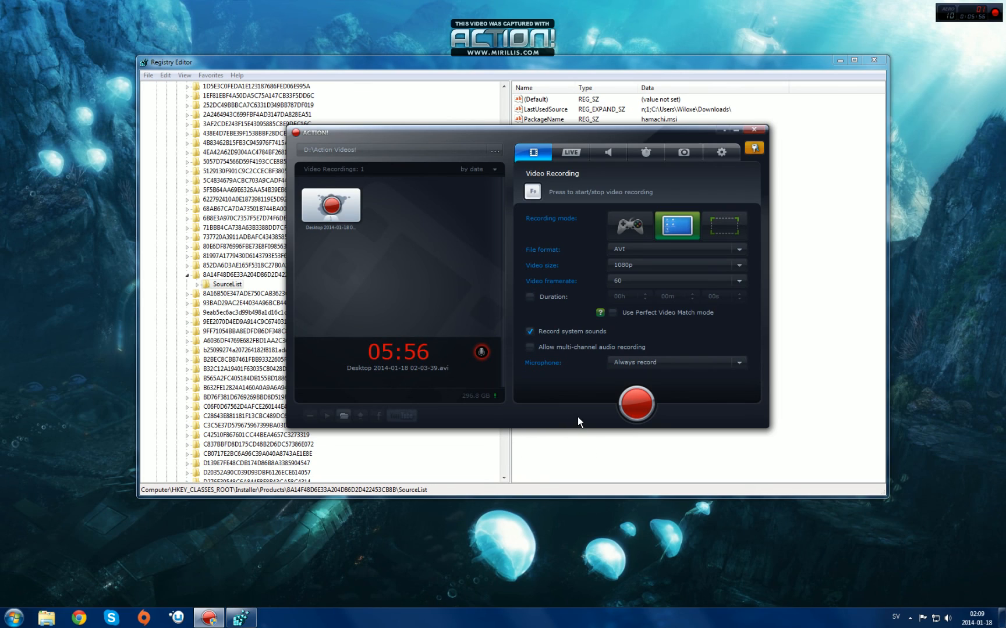
pyautogui.moveTo(607, 410)
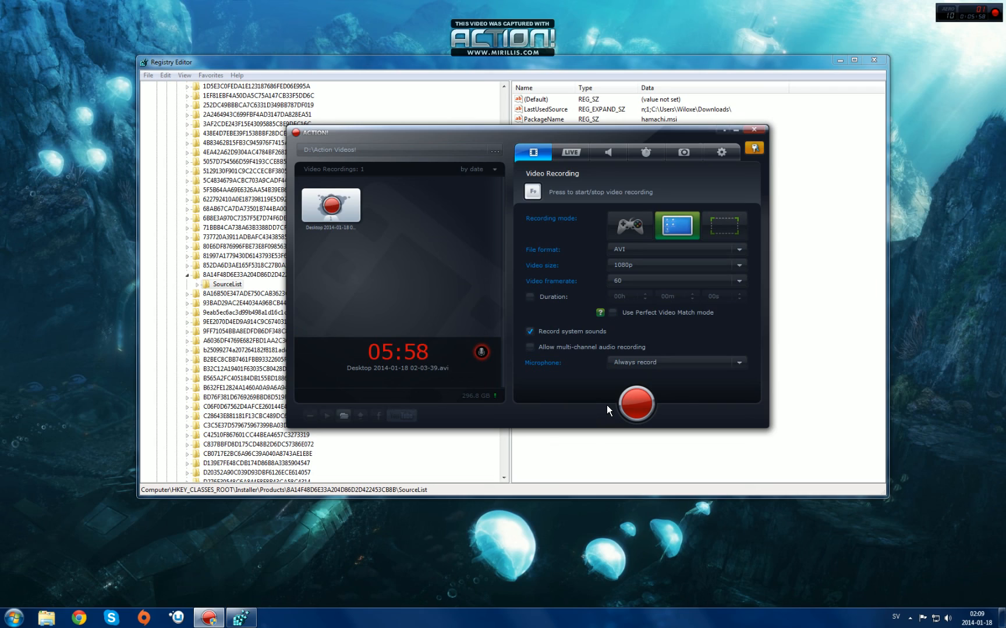